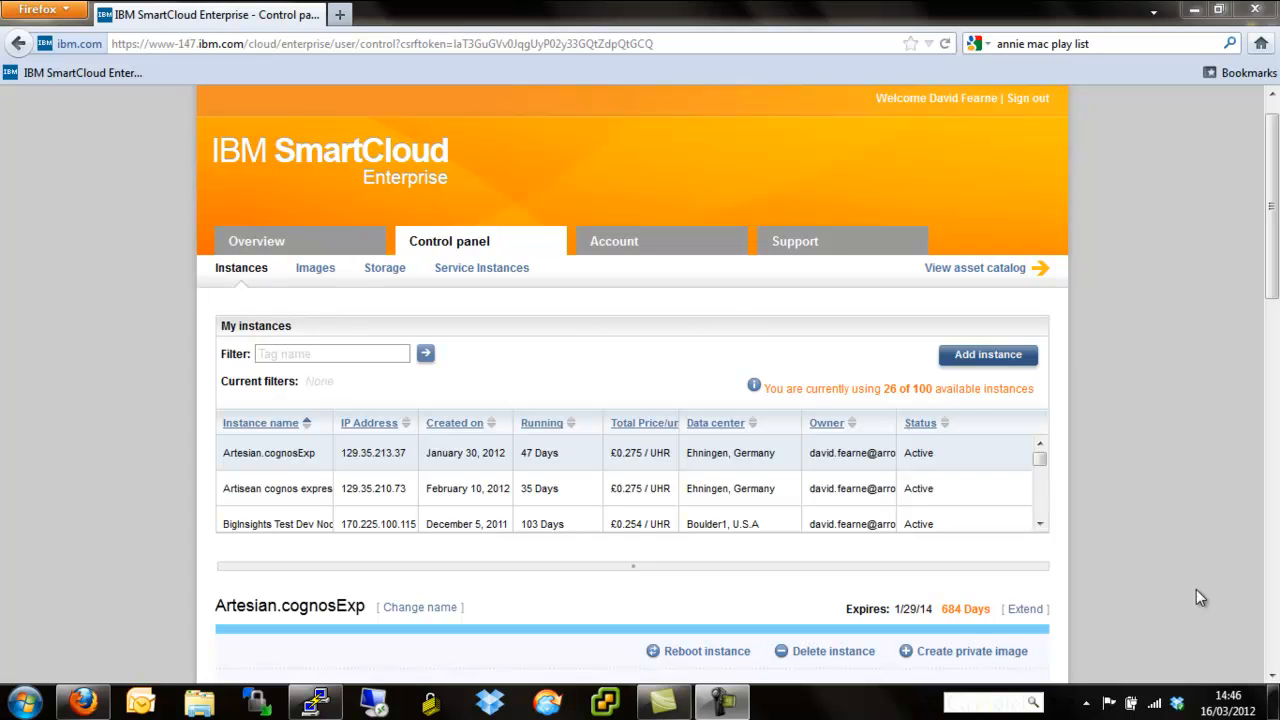
{"action": "mouse_move", "coordinate": [800, 476]}
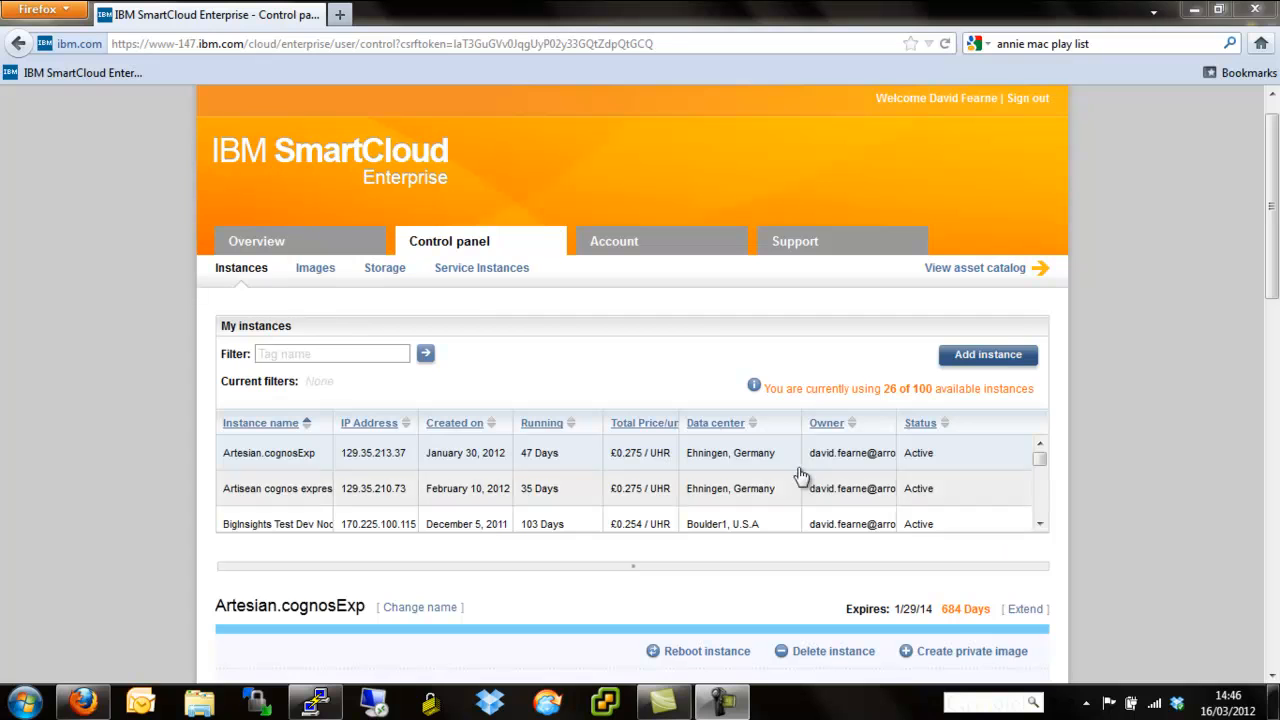
{"action": "mouse_move", "coordinate": [616, 328]}
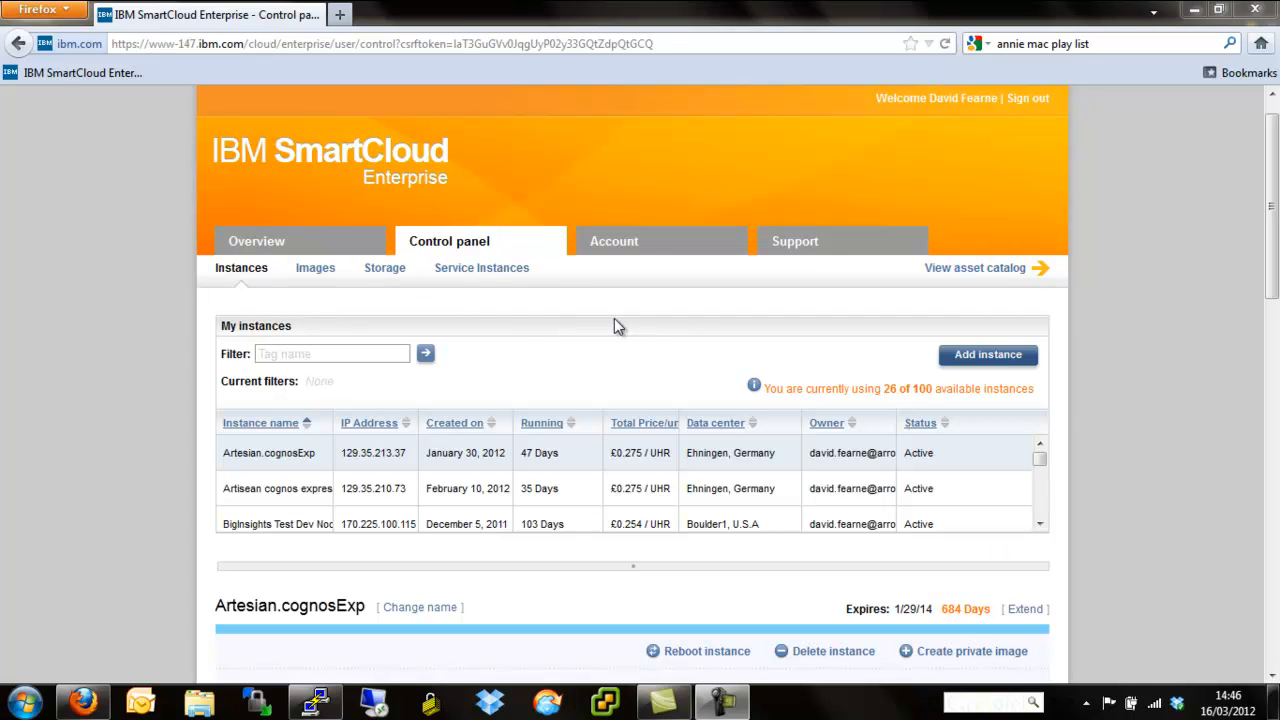
{"action": "mouse_move", "coordinate": [448, 348]}
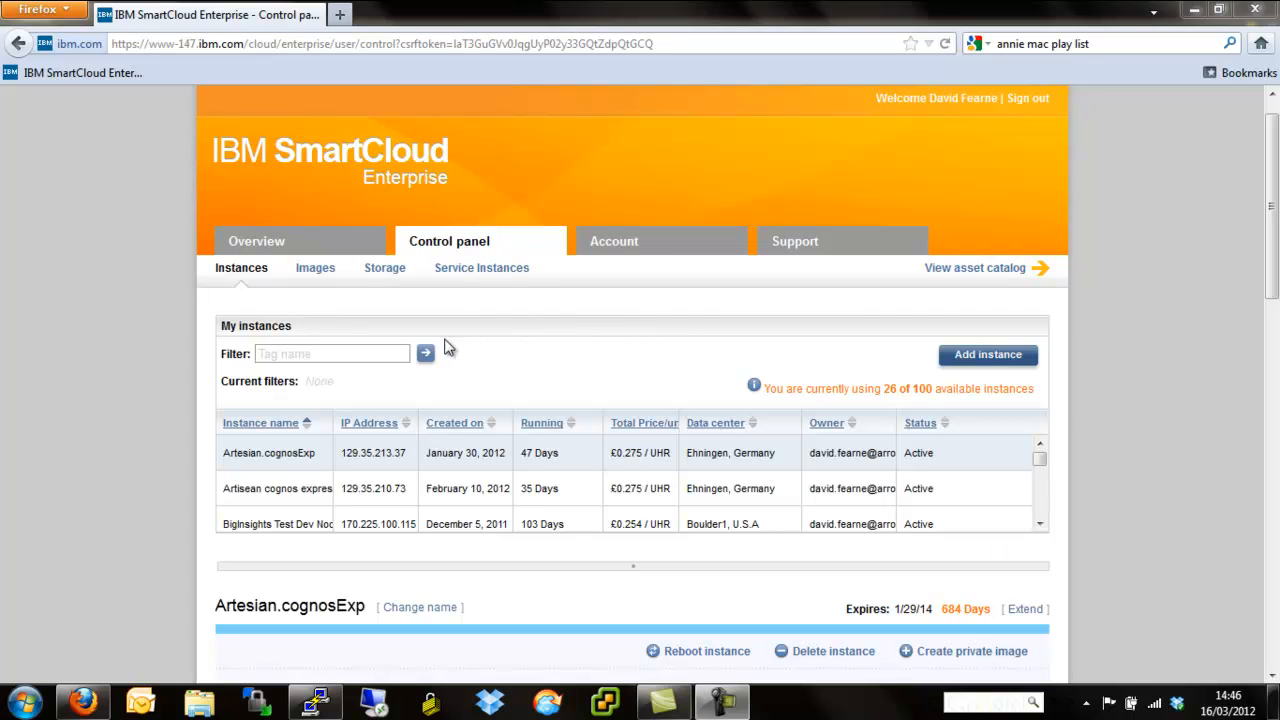
{"action": "mouse_move", "coordinate": [232, 292]}
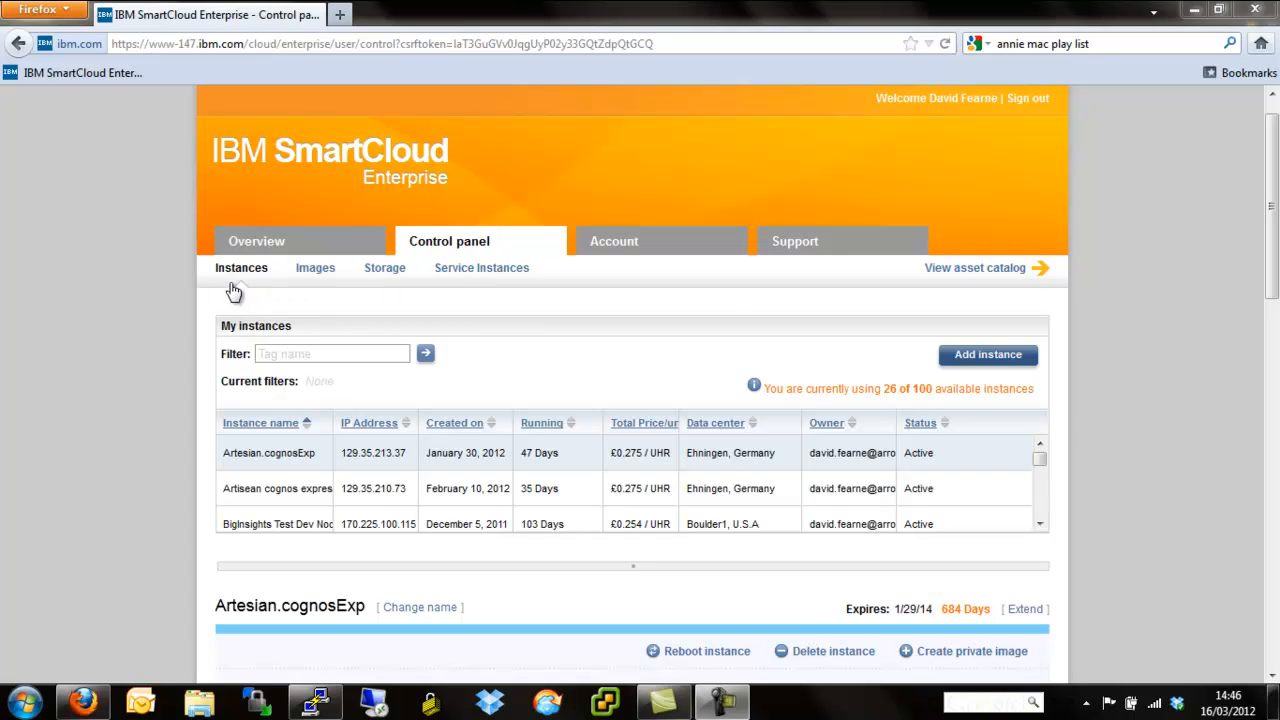
{"action": "mouse_move", "coordinate": [240, 296]}
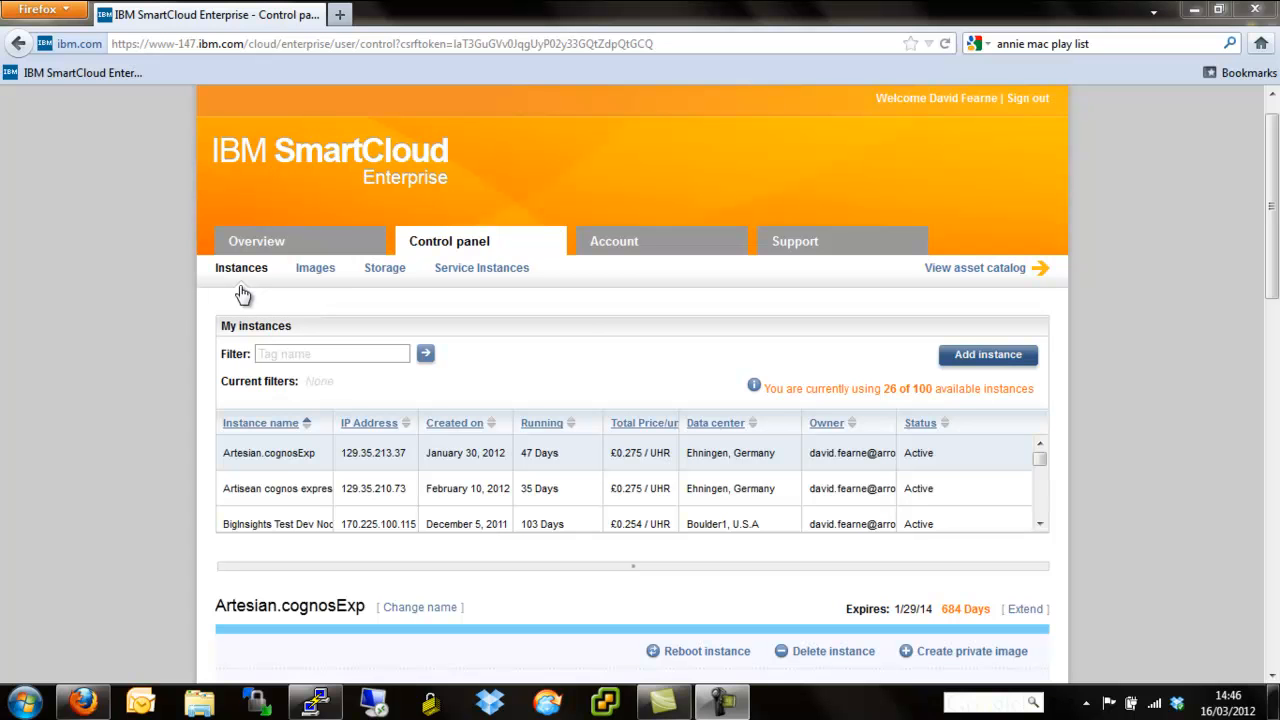
{"action": "mouse_move", "coordinate": [952, 380]}
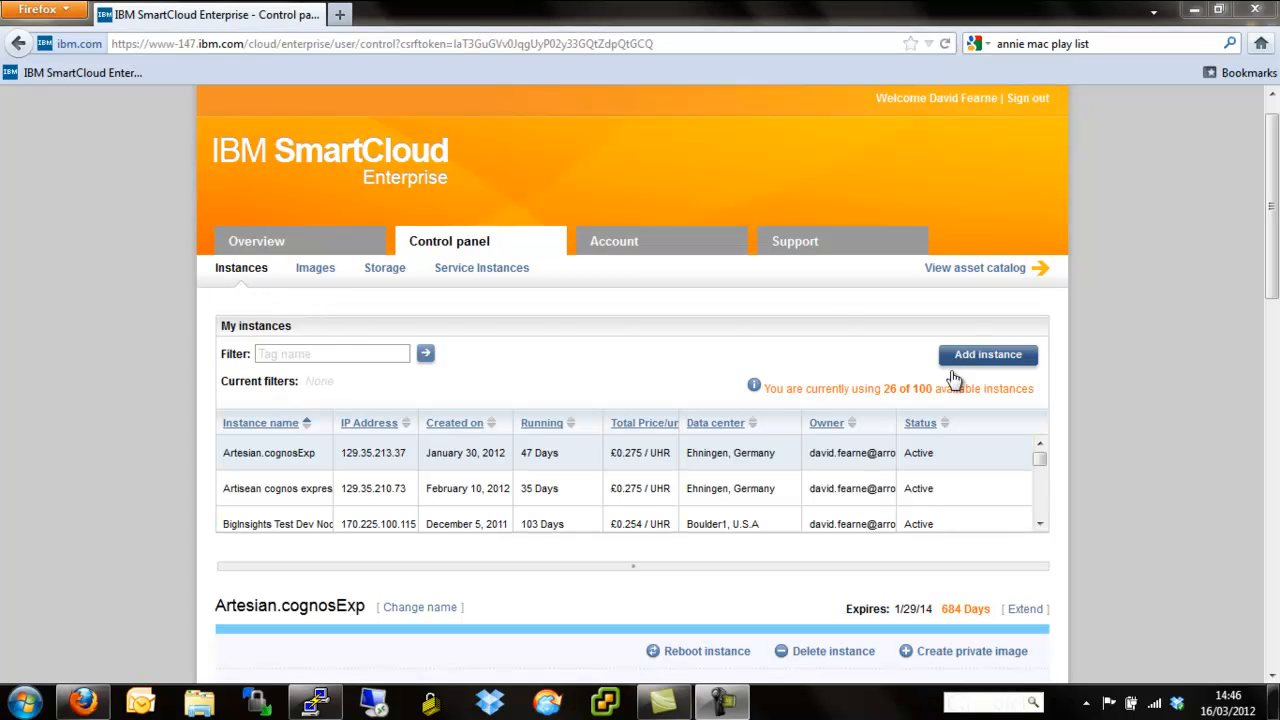
Begin a new instance, keep the view Public, and list the available data centres
{"action": "left_click", "coordinate": [988, 354]}
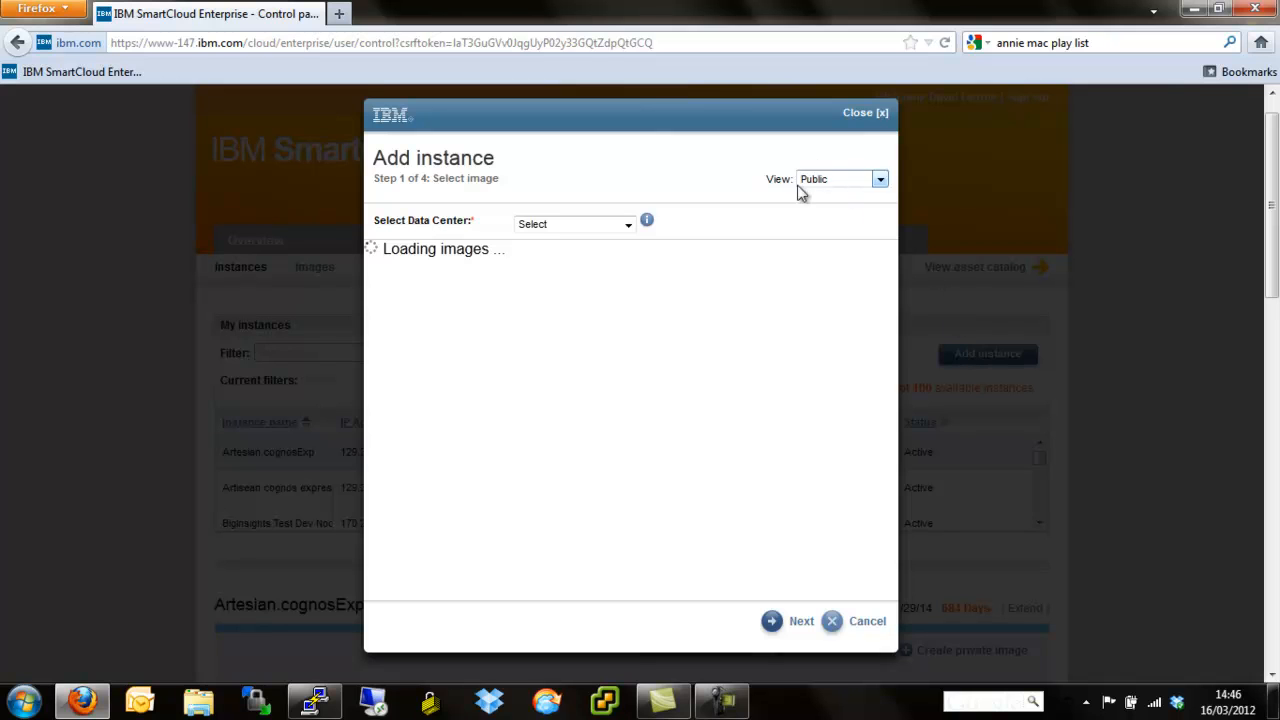
{"action": "left_click", "coordinate": [880, 178]}
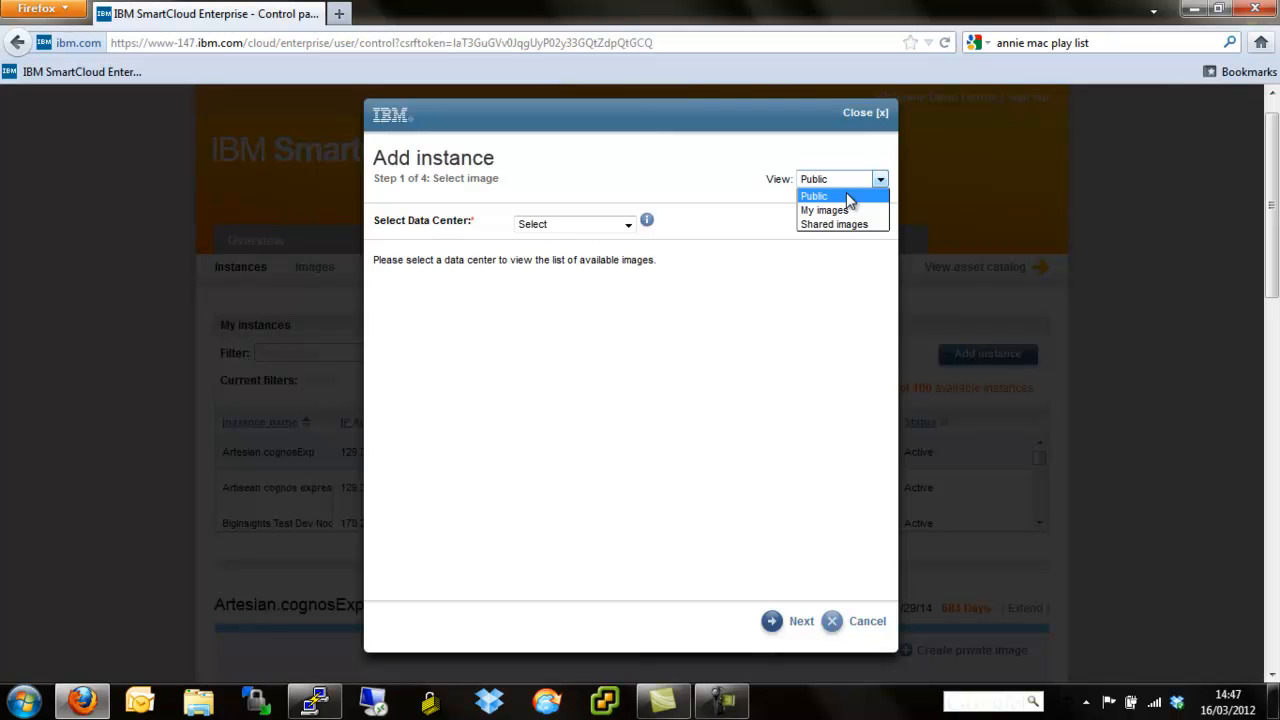
{"action": "mouse_move", "coordinate": [848, 204]}
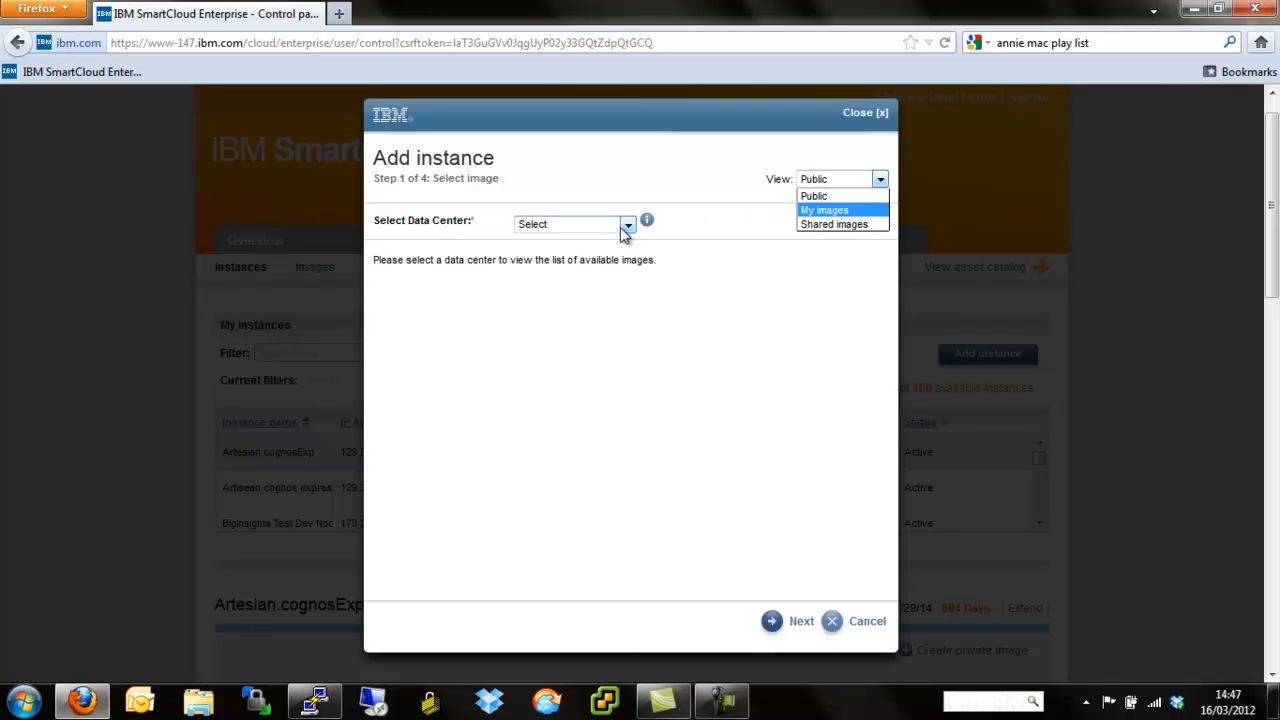
{"action": "left_click", "coordinate": [628, 224]}
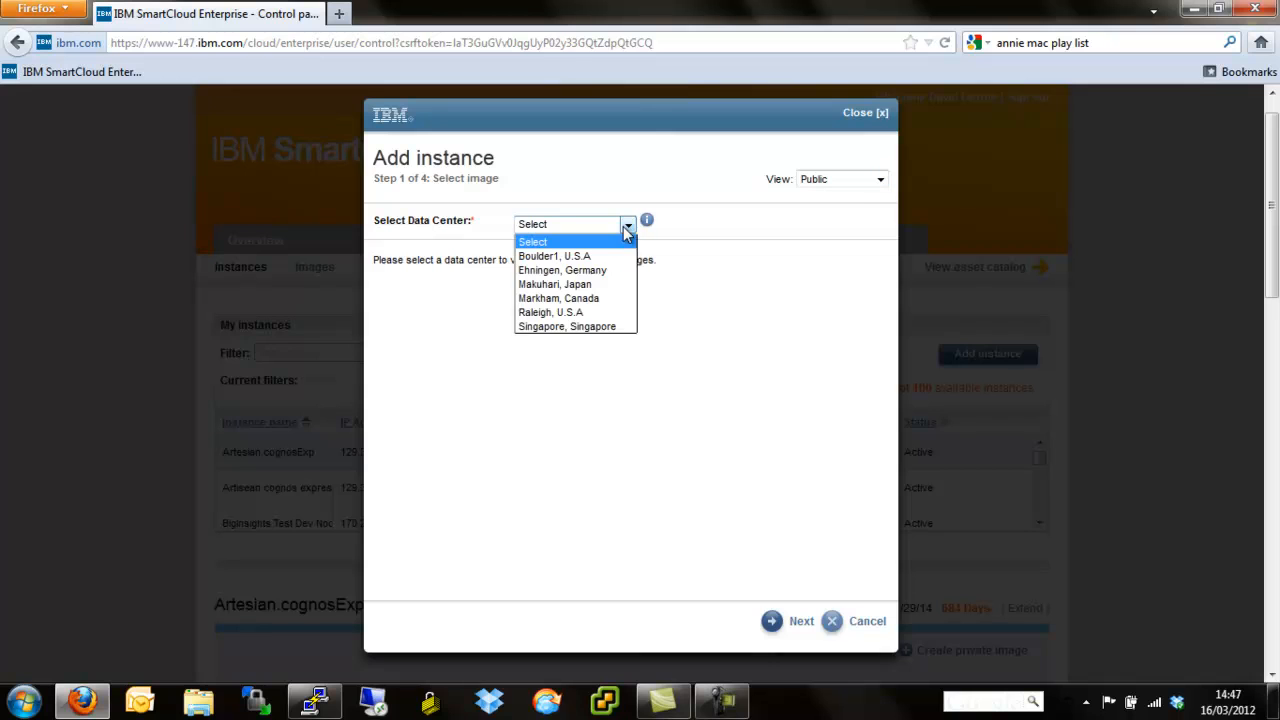
{"action": "mouse_move", "coordinate": [610, 242]}
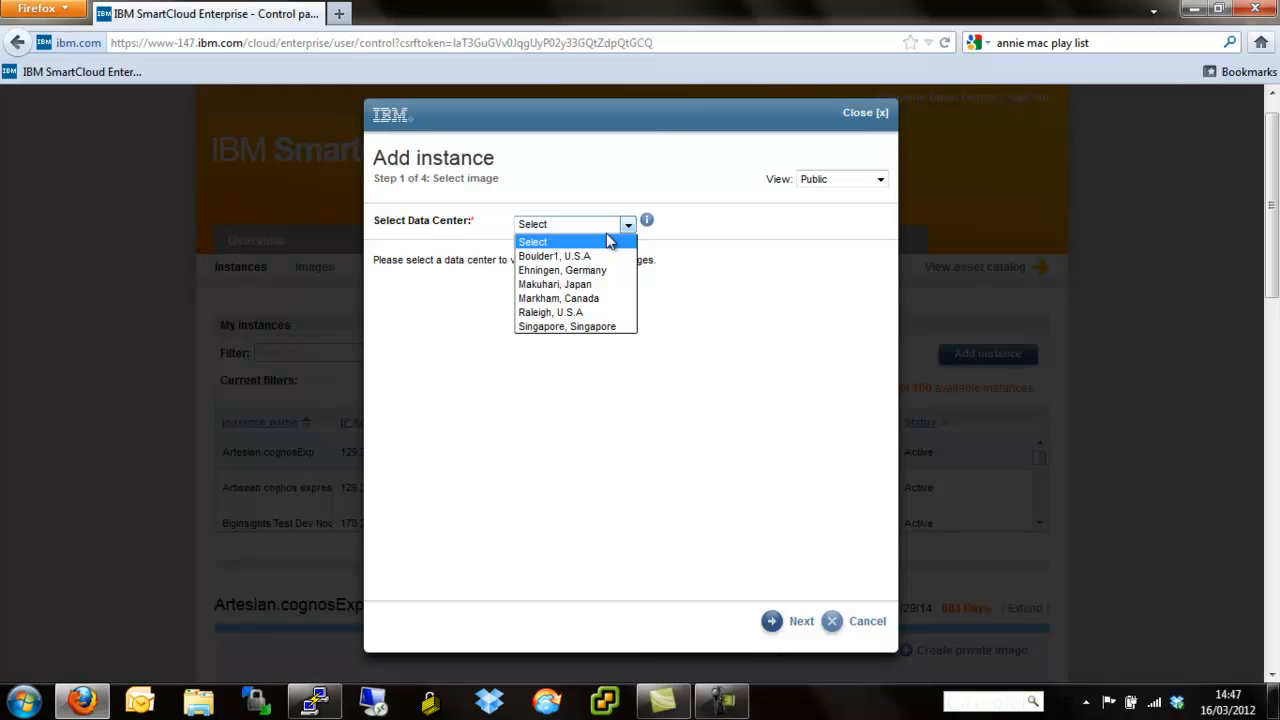
Choose Boulder1, U.S.A. and scroll to the Windows Server 2008 R2 (64-bit) image
{"action": "left_click", "coordinate": [532, 240]}
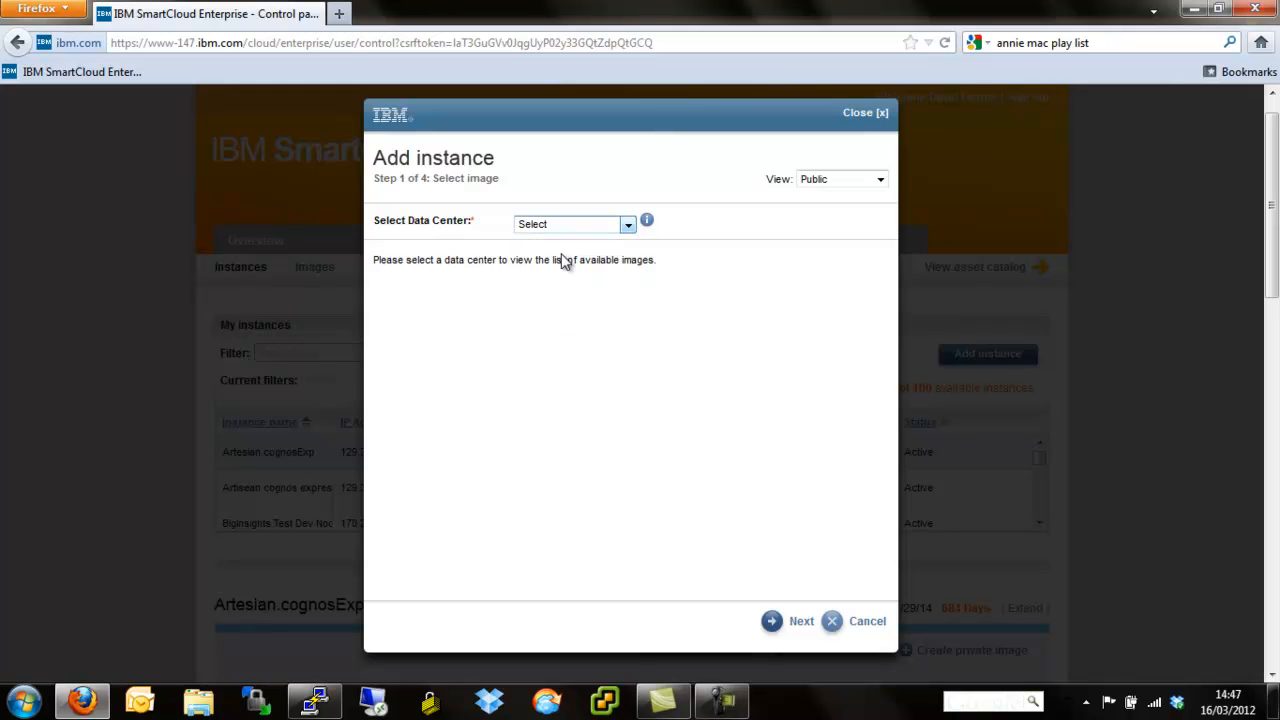
{"action": "left_click", "coordinate": [572, 224]}
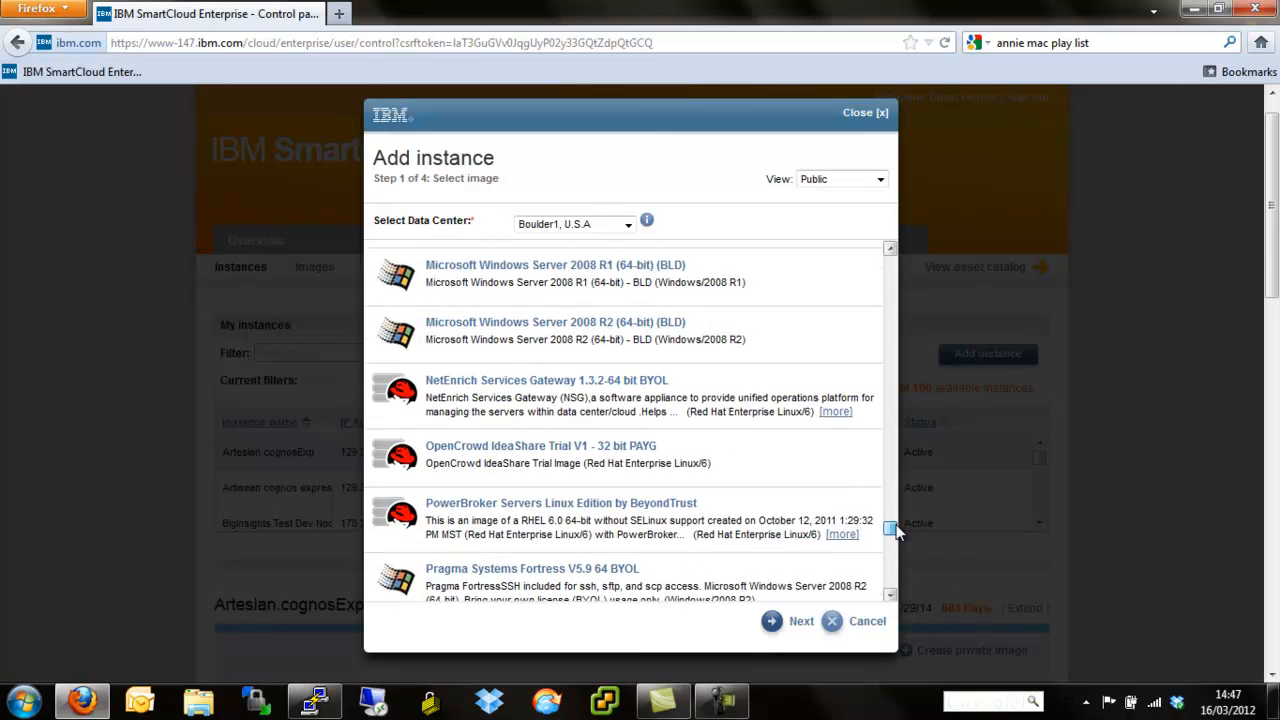
{"action": "scroll", "scroll_direction": "up", "scroll_amount": 3}
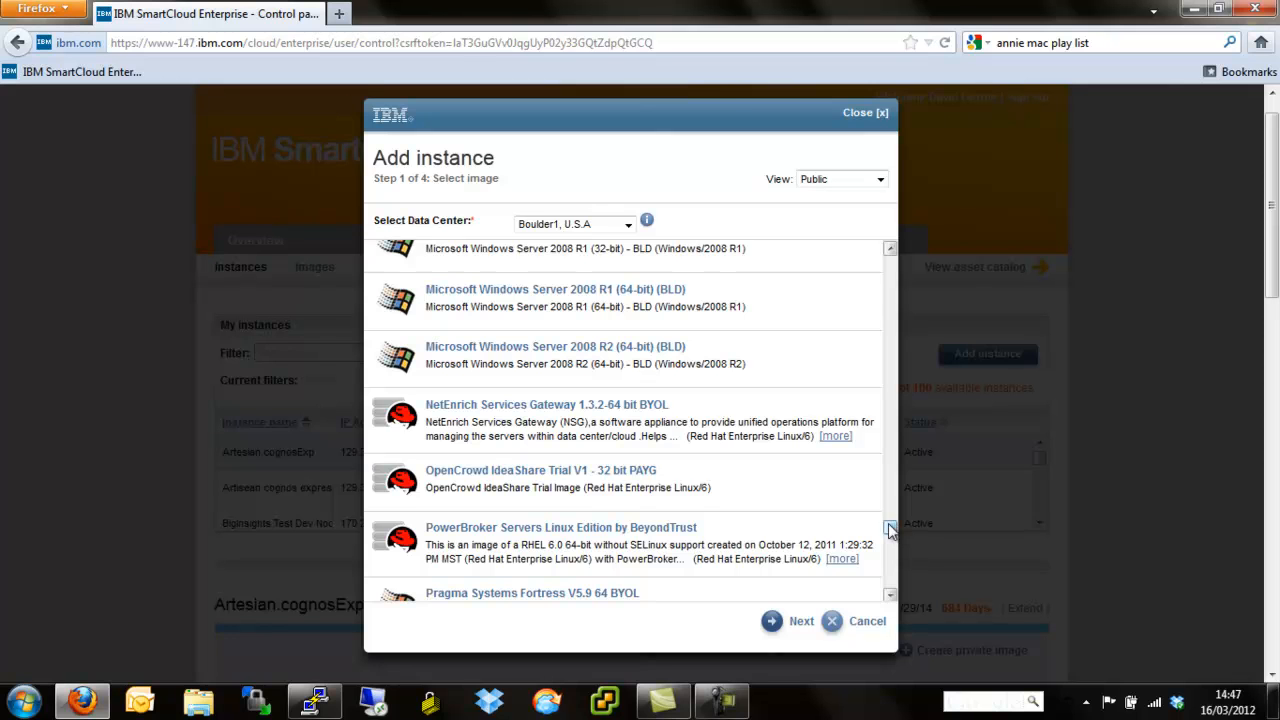
{"action": "scroll", "scroll_direction": "up", "scroll_amount": 3}
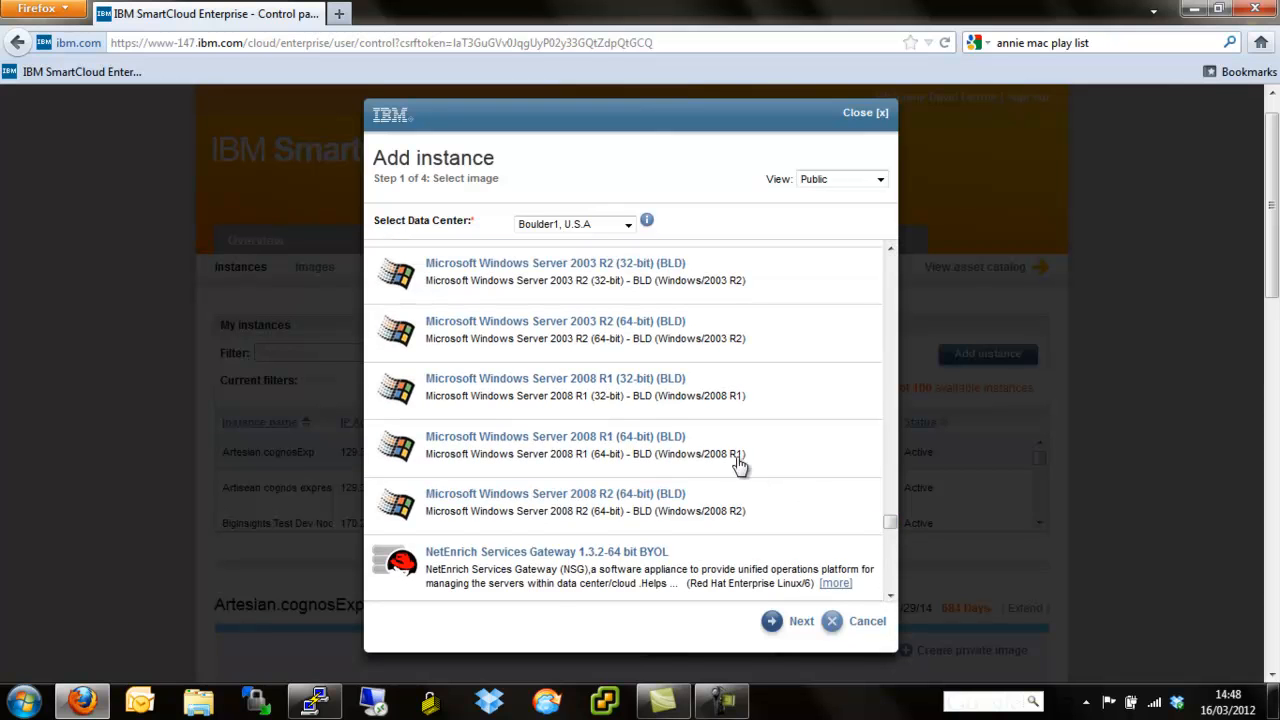
{"action": "mouse_move", "coordinate": [636, 502]}
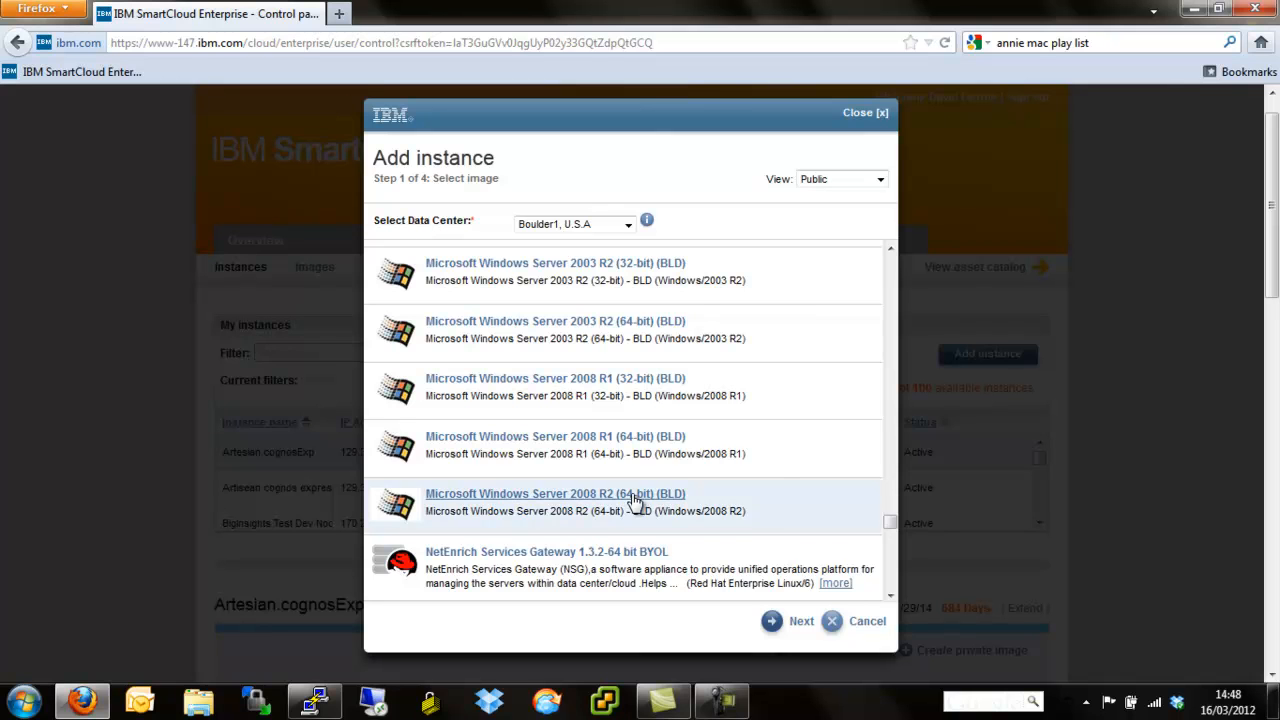
Select the Windows Server 2008 R2 (64-bit) image and name the request TestWindows
{"action": "left_click", "coordinate": [800, 620]}
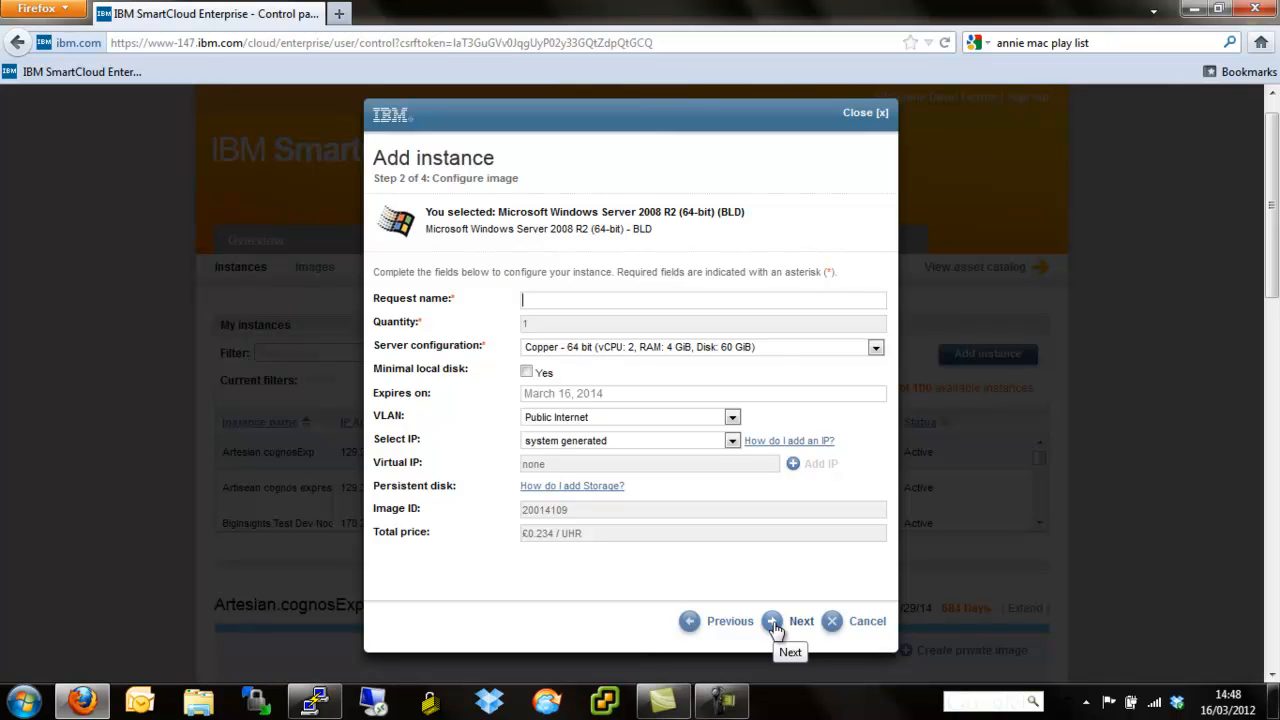
{"action": "type", "text": "Te"}
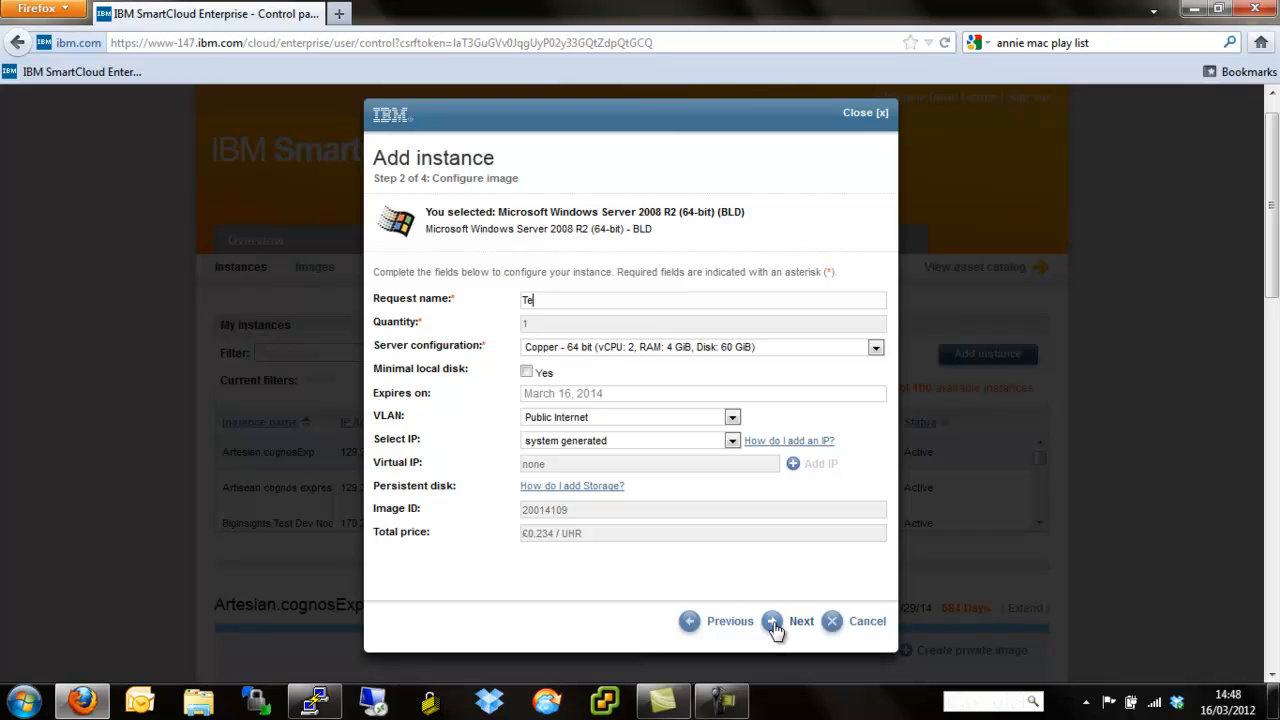
{"action": "type", "text": "stW"}
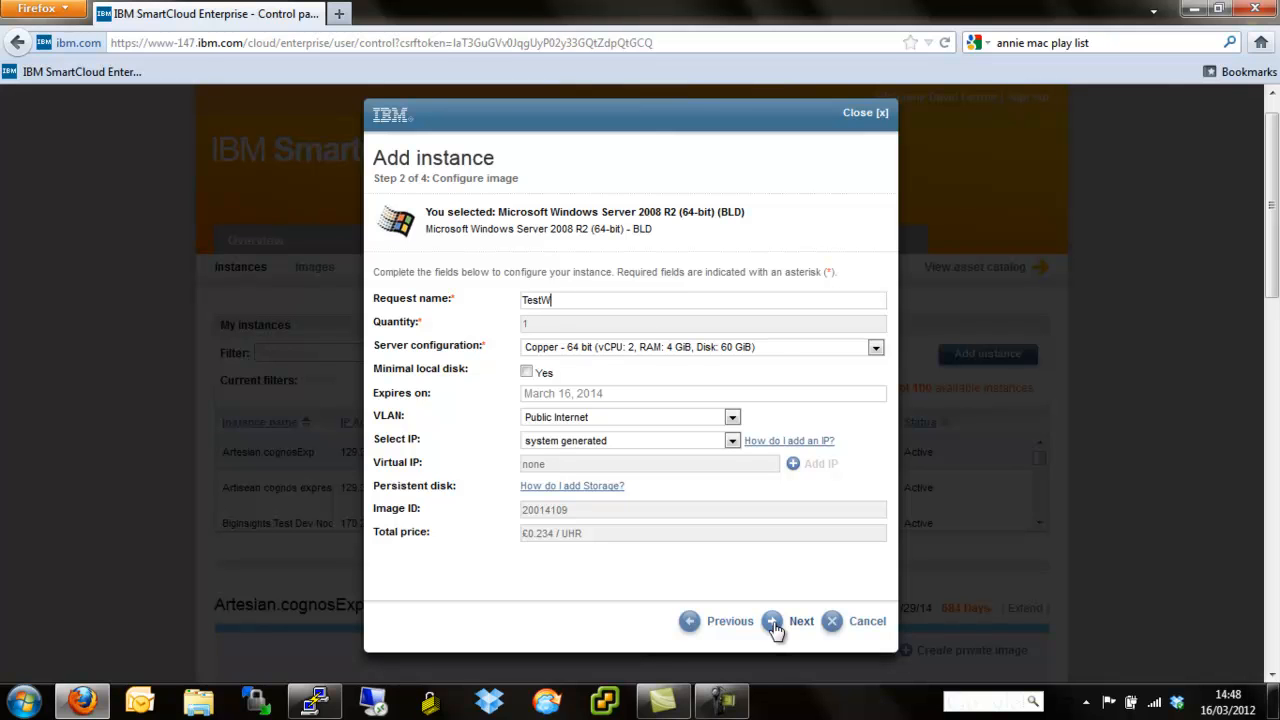
{"action": "type", "text": "indows"}
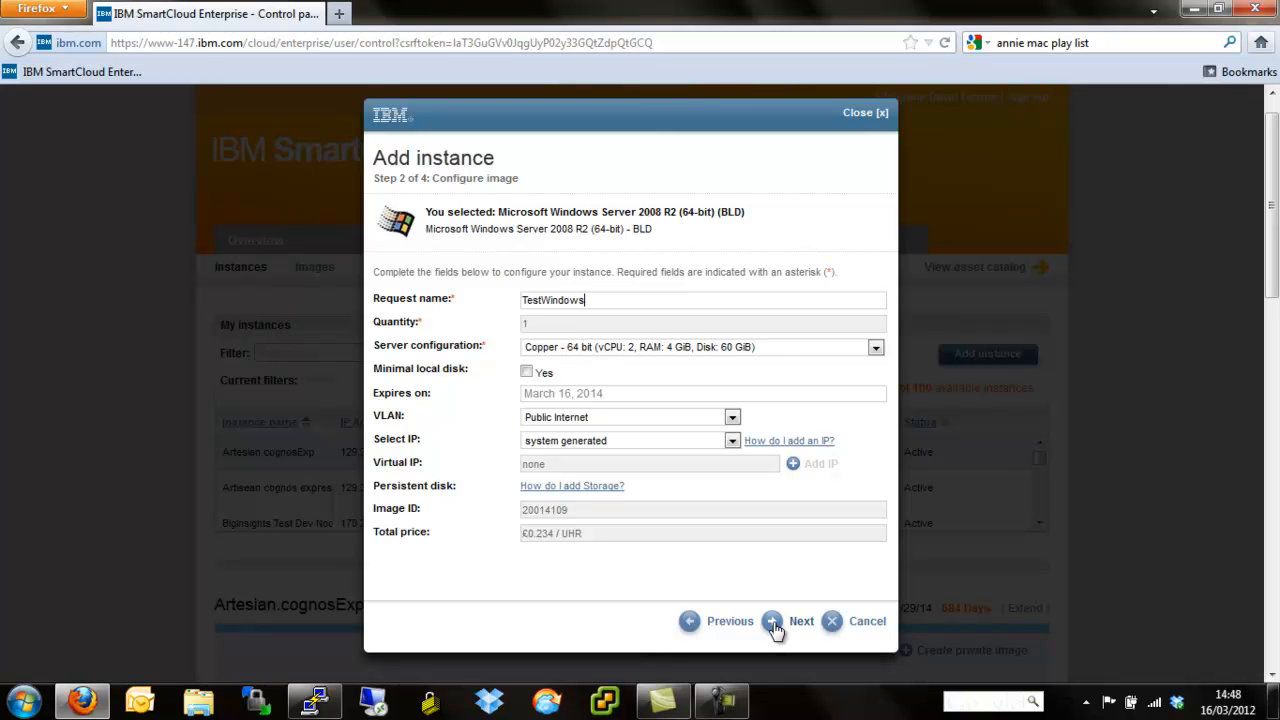
{"action": "mouse_move", "coordinate": [290, 504]}
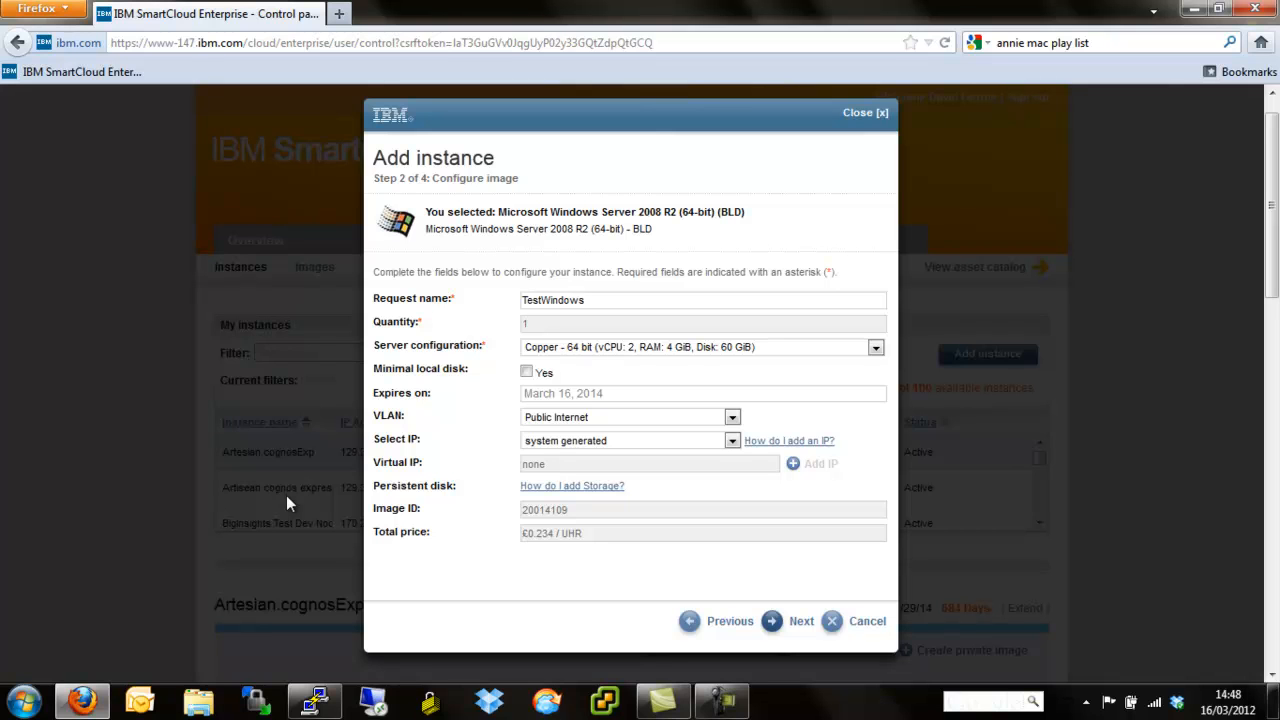
{"action": "left_click", "coordinate": [700, 300]}
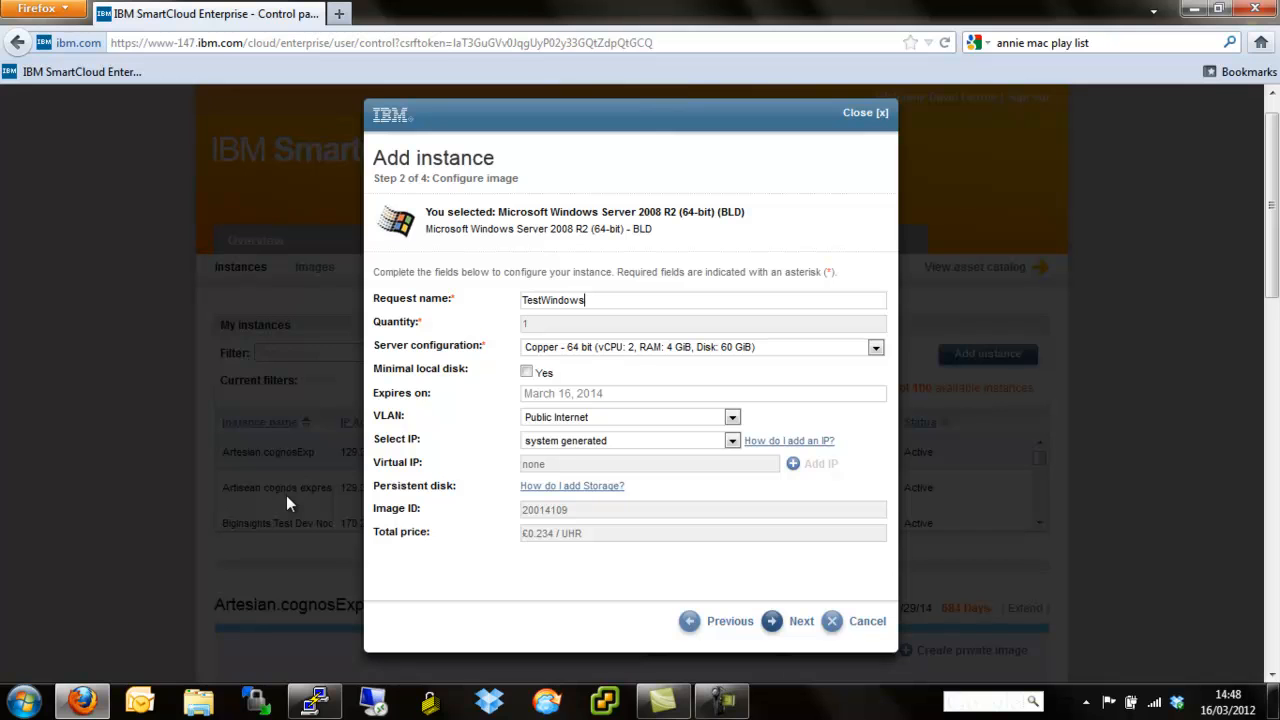
{"action": "mouse_move", "coordinate": [600, 362]}
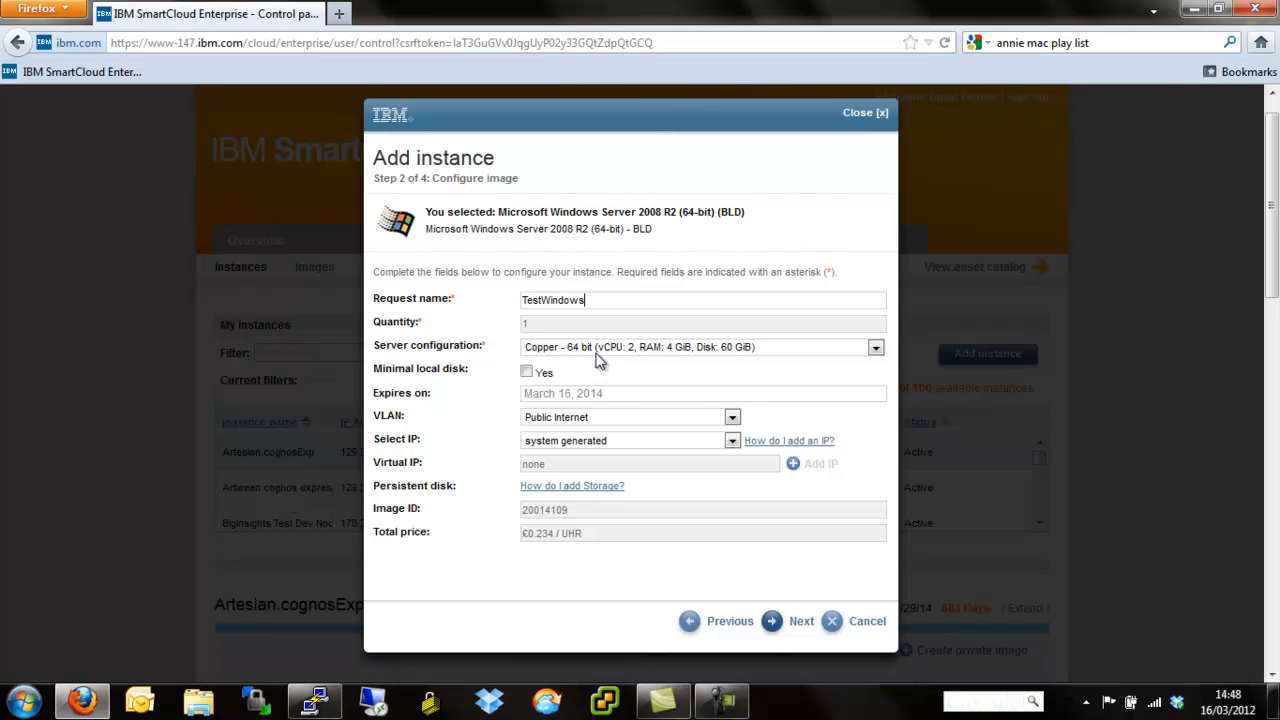
{"action": "left_click", "coordinate": [874, 348]}
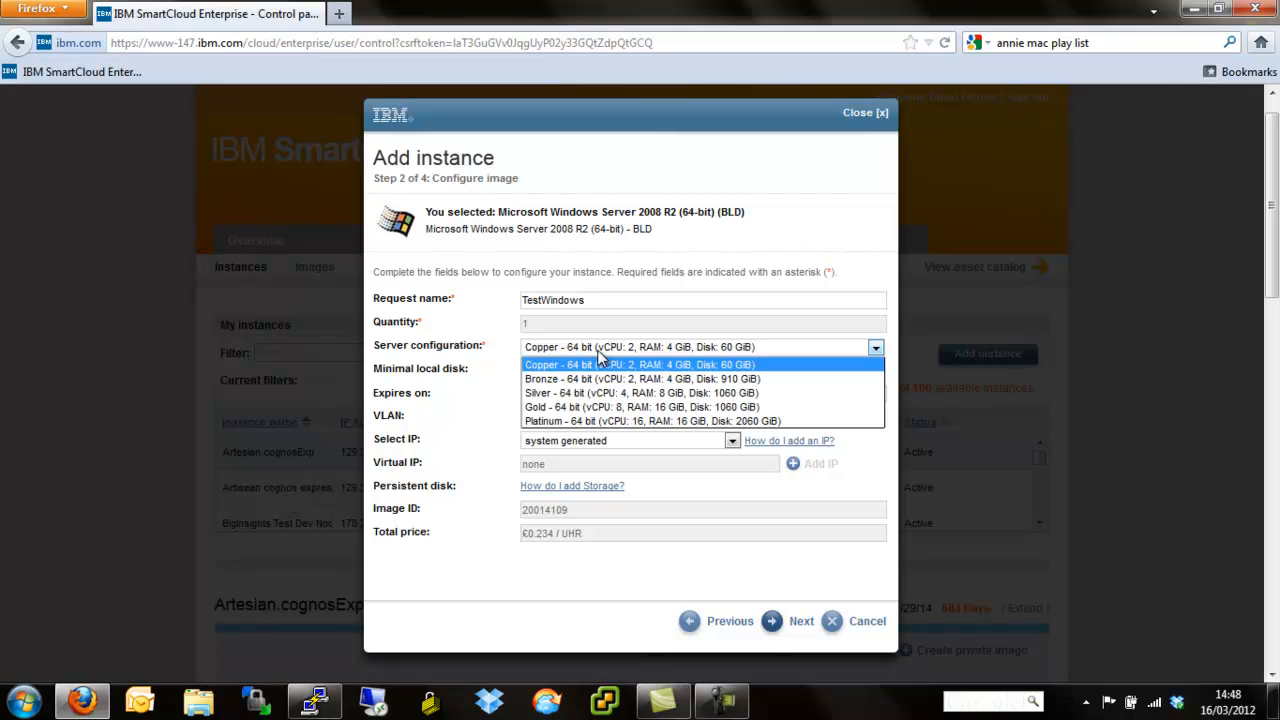
{"action": "mouse_move", "coordinate": [632, 364]}
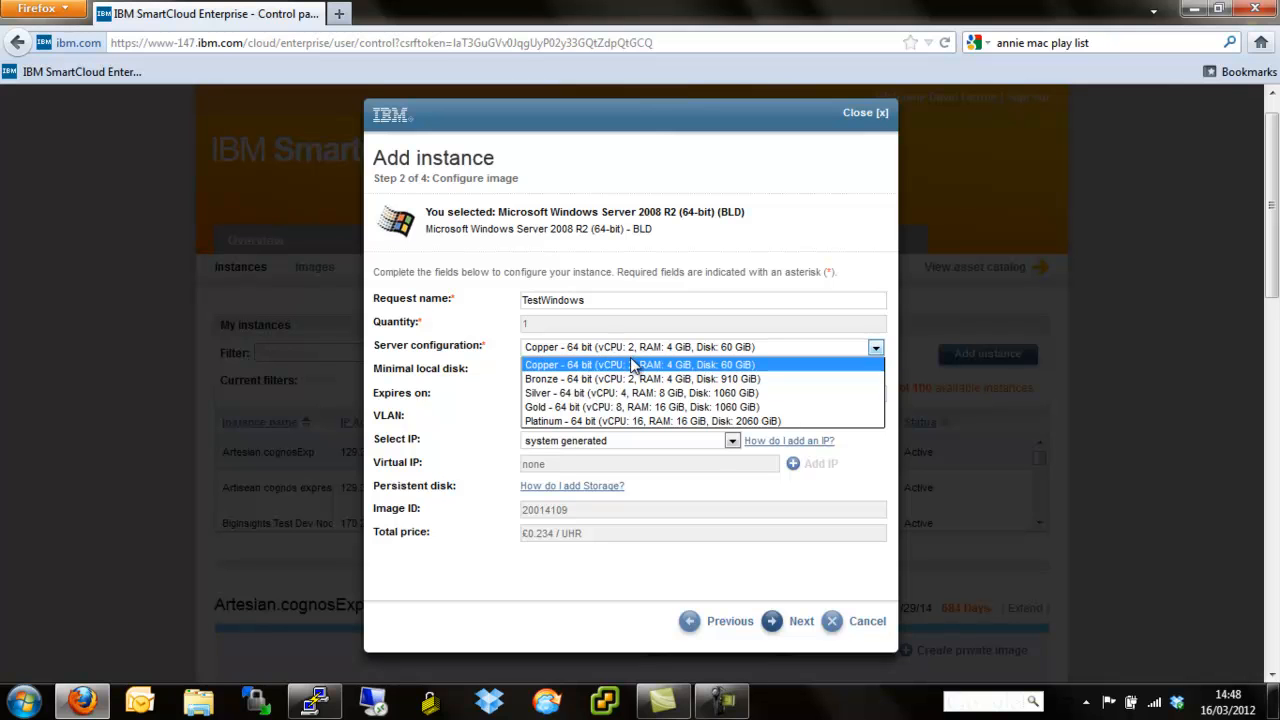
{"action": "mouse_move", "coordinate": [636, 374]}
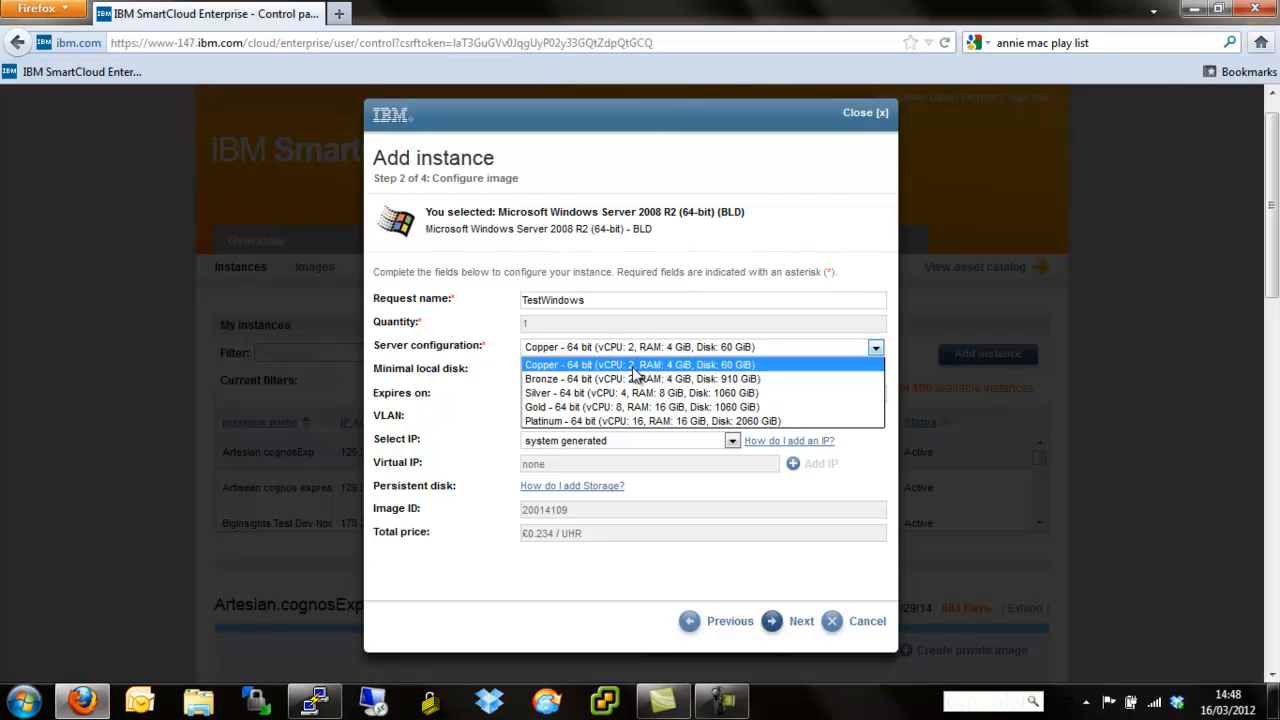
{"action": "mouse_move", "coordinate": [700, 354]}
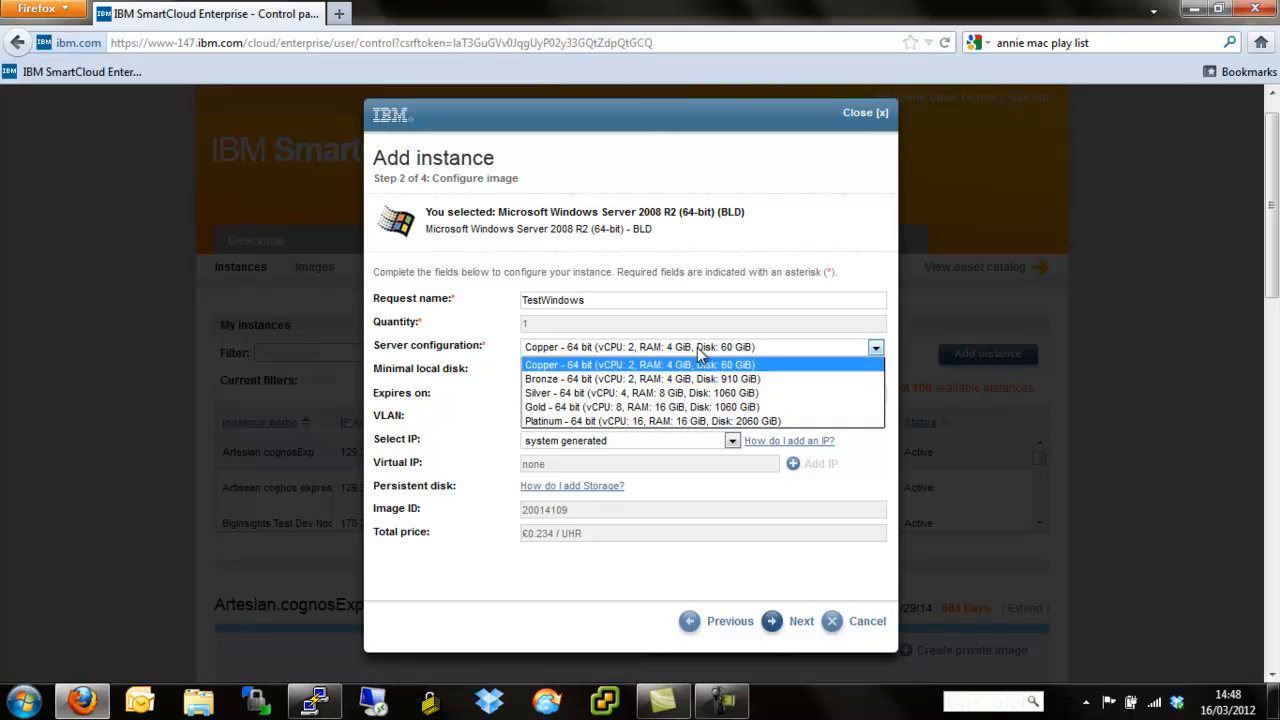
{"action": "mouse_move", "coordinate": [704, 376]}
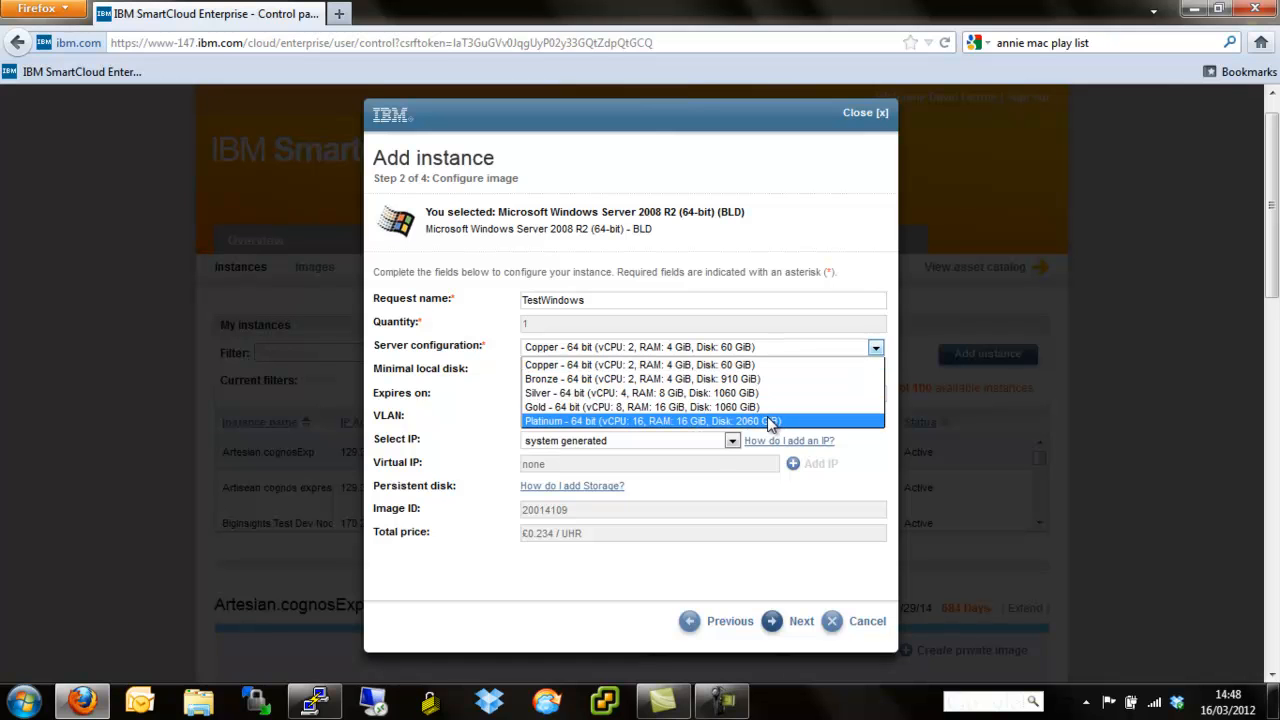
{"action": "mouse_move", "coordinate": [844, 452]}
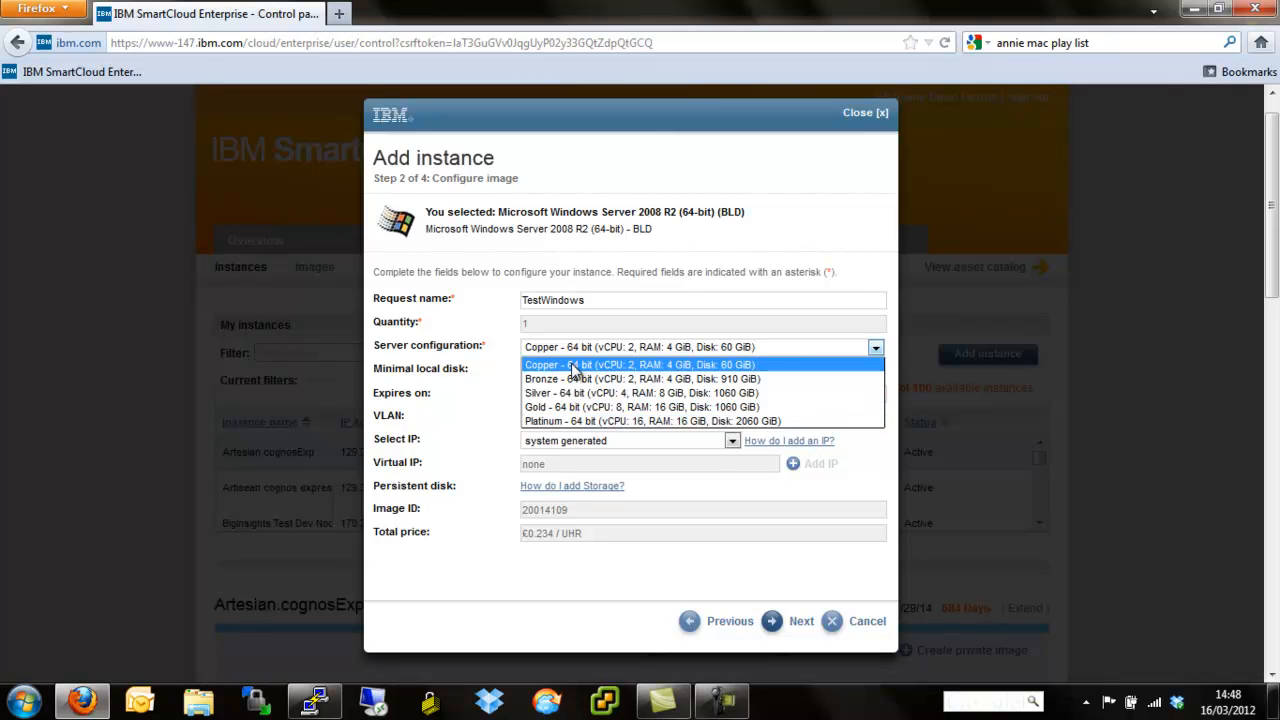
{"action": "left_click", "coordinate": [638, 364]}
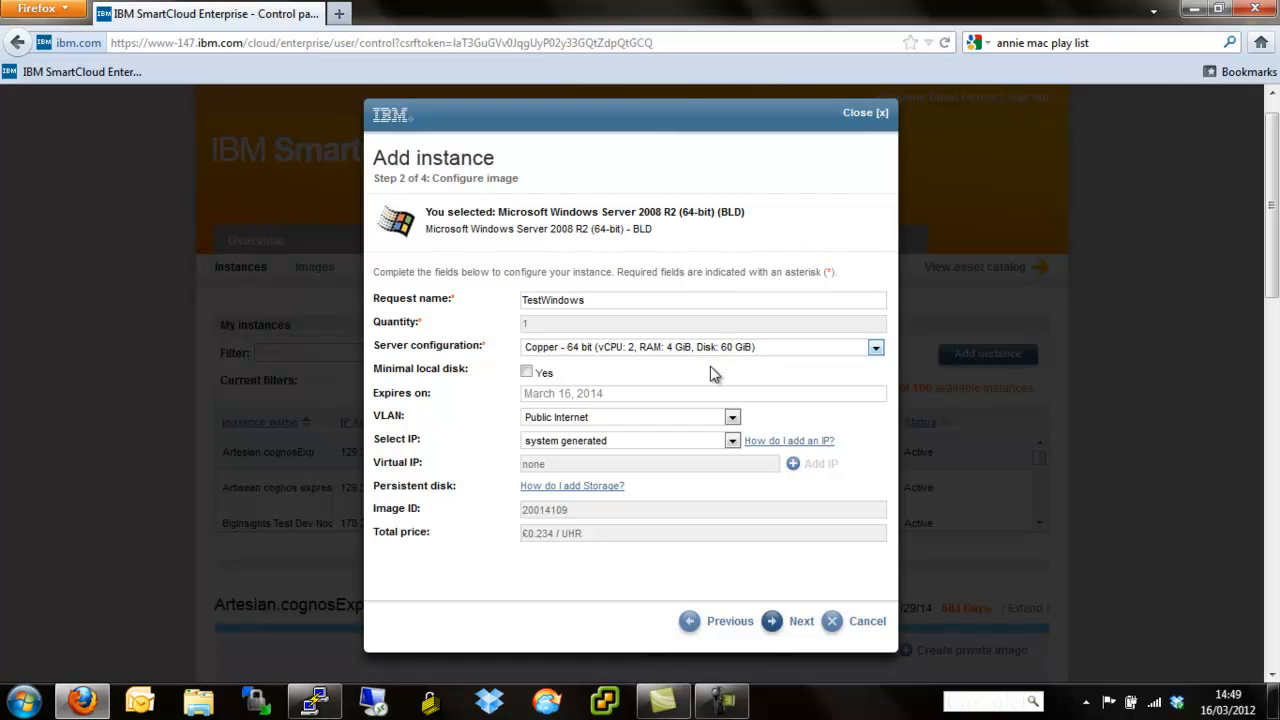
{"action": "mouse_move", "coordinate": [576, 392]}
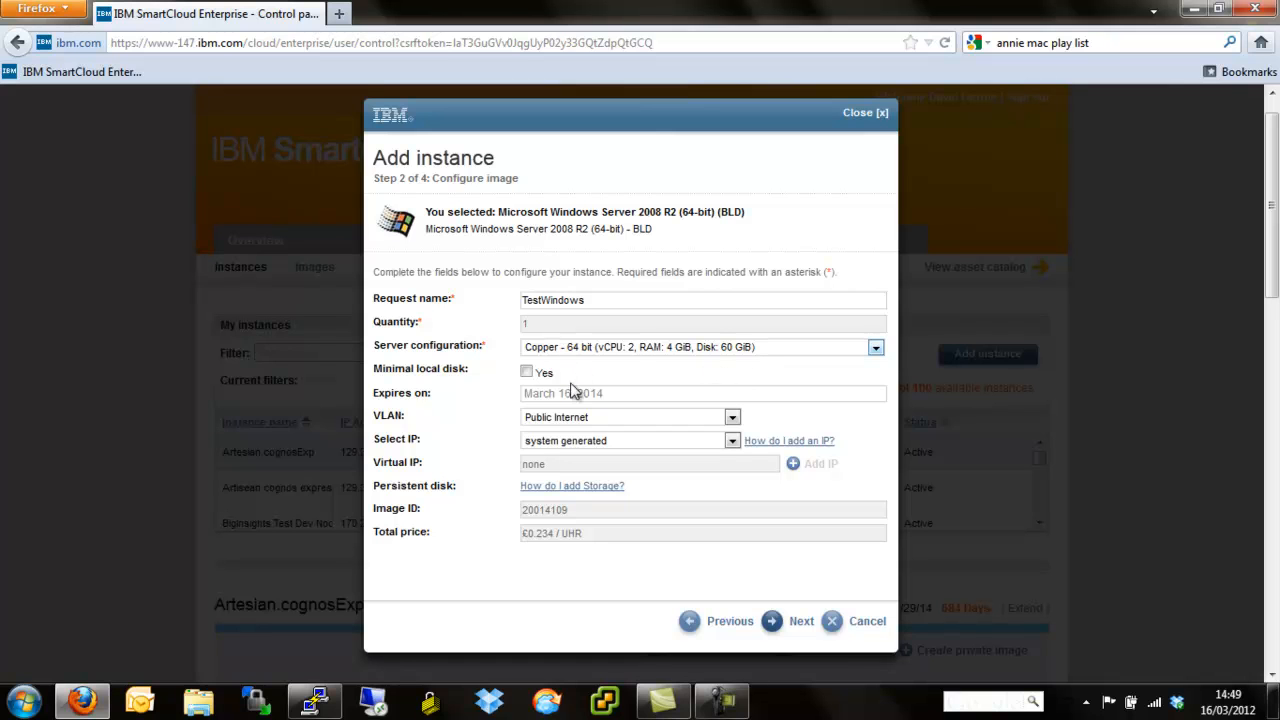
{"action": "mouse_move", "coordinate": [490, 400]}
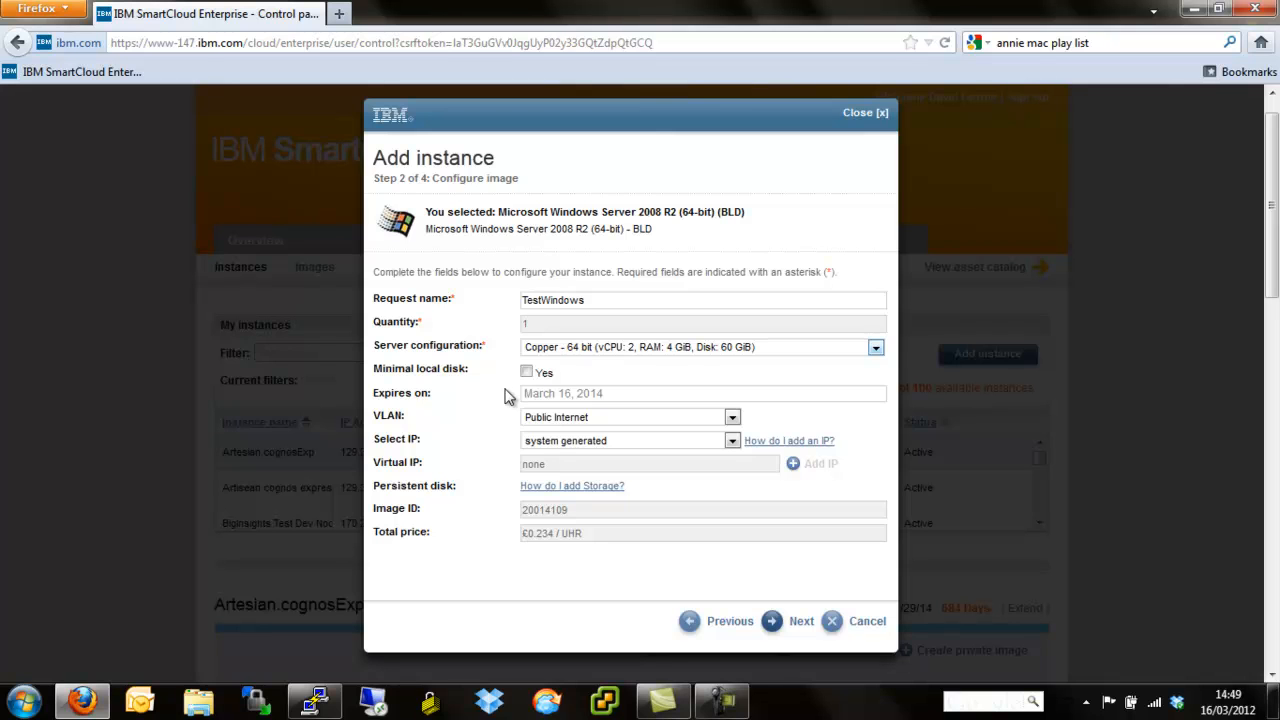
{"action": "mouse_move", "coordinate": [570, 388]}
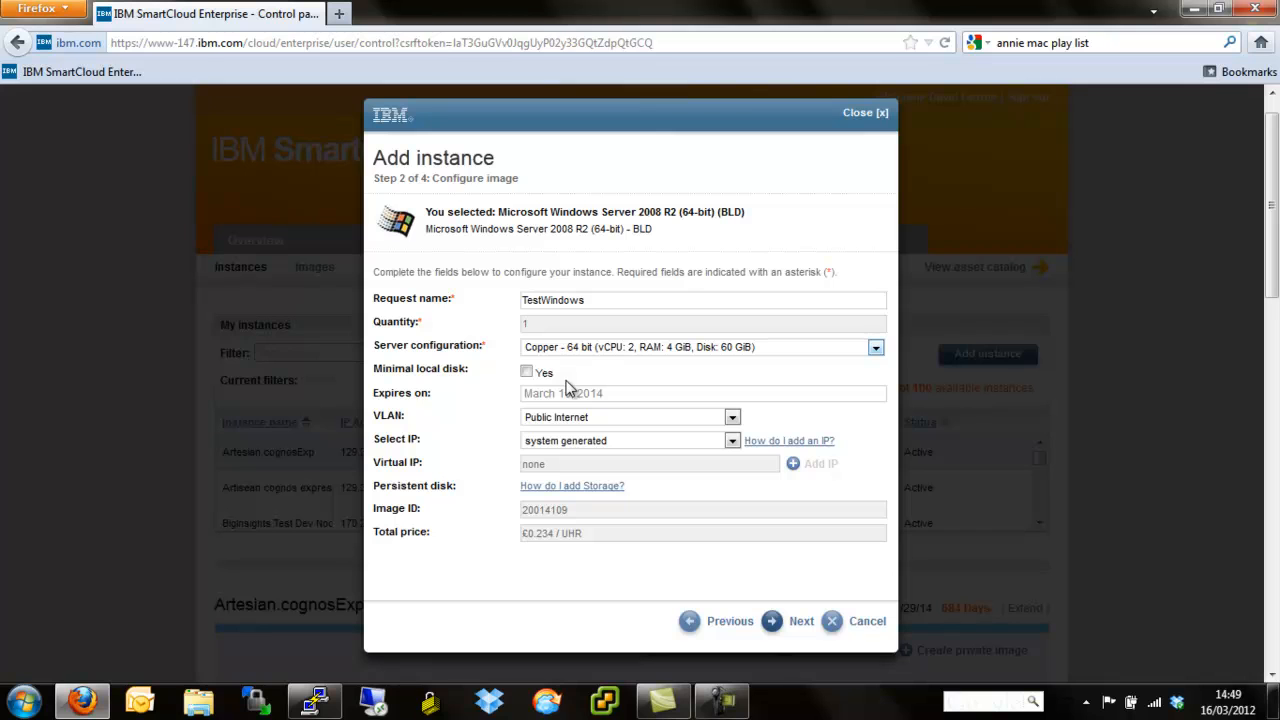
{"action": "mouse_move", "coordinate": [596, 414]}
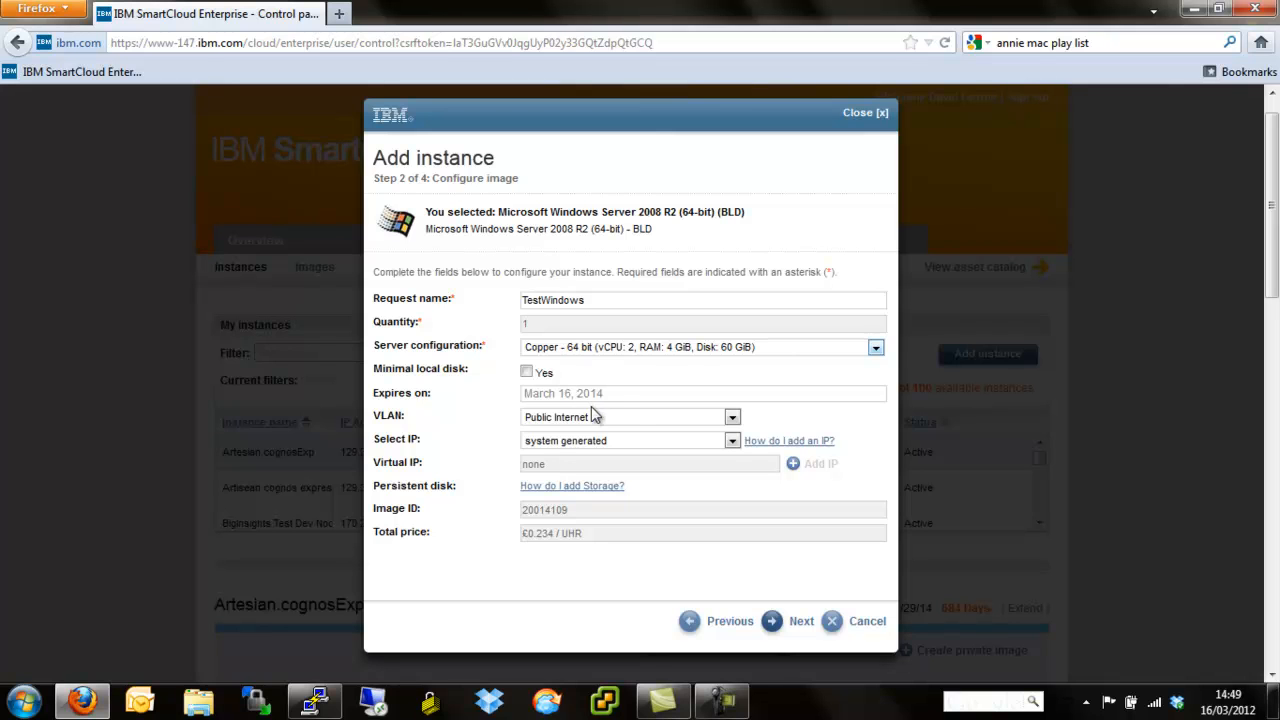
{"action": "mouse_move", "coordinate": [628, 420]}
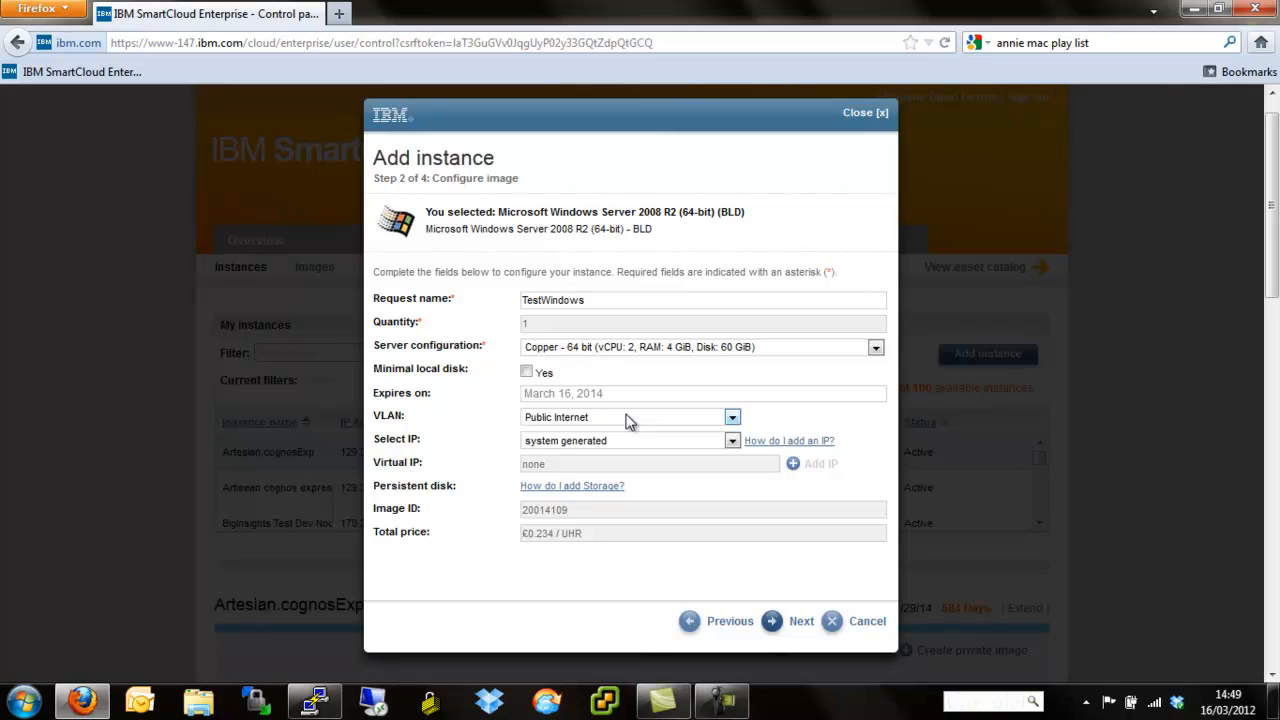
{"action": "mouse_move", "coordinate": [672, 456]}
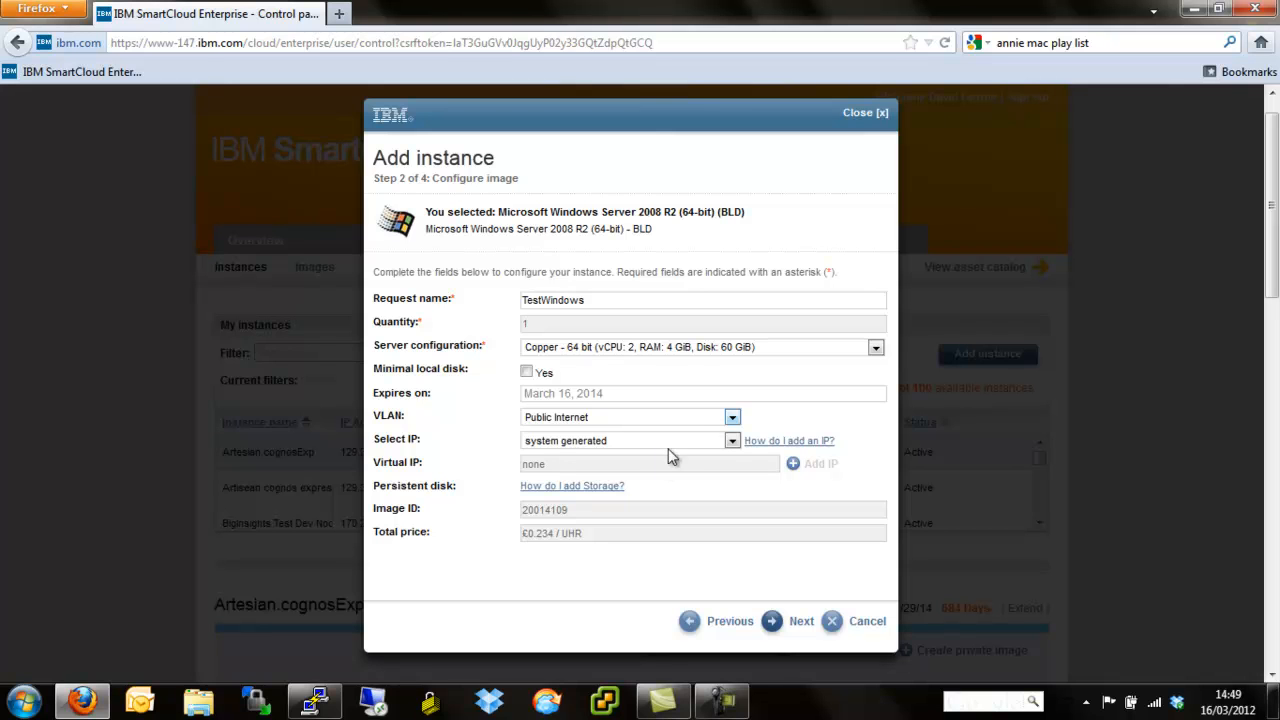
{"action": "mouse_move", "coordinate": [700, 420]}
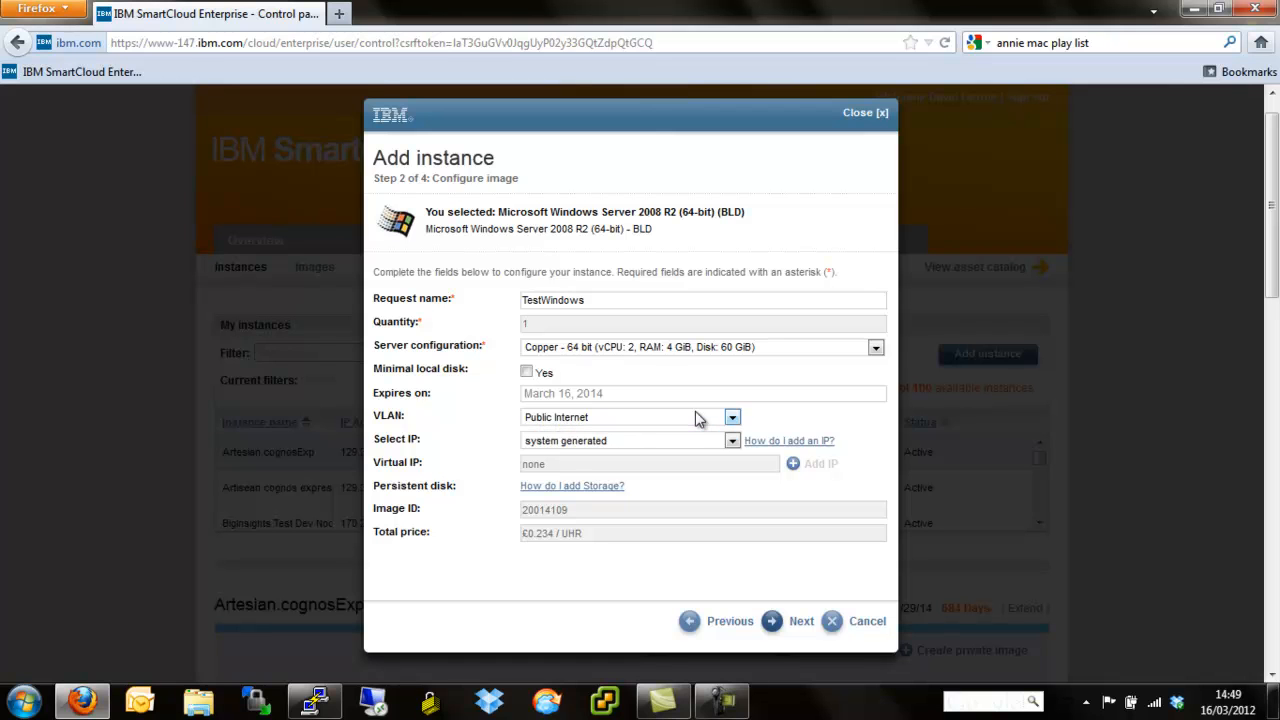
{"action": "mouse_move", "coordinate": [688, 446]}
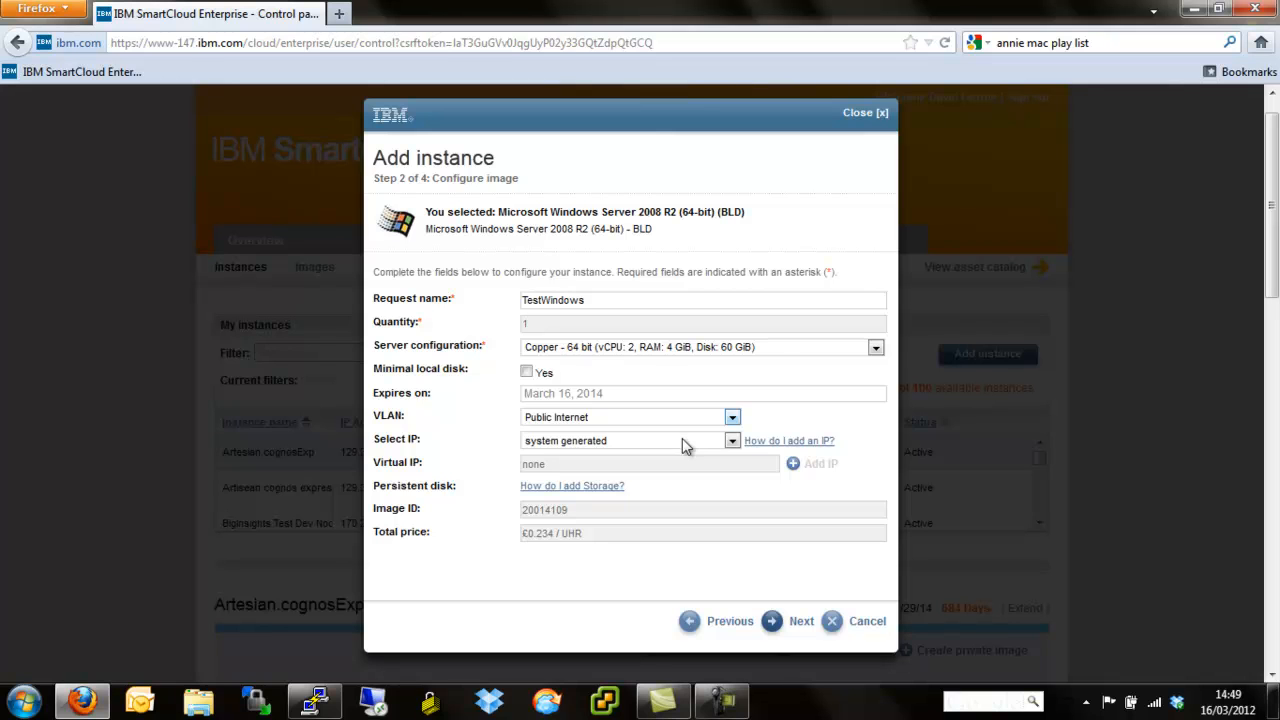
{"action": "mouse_move", "coordinate": [648, 452]}
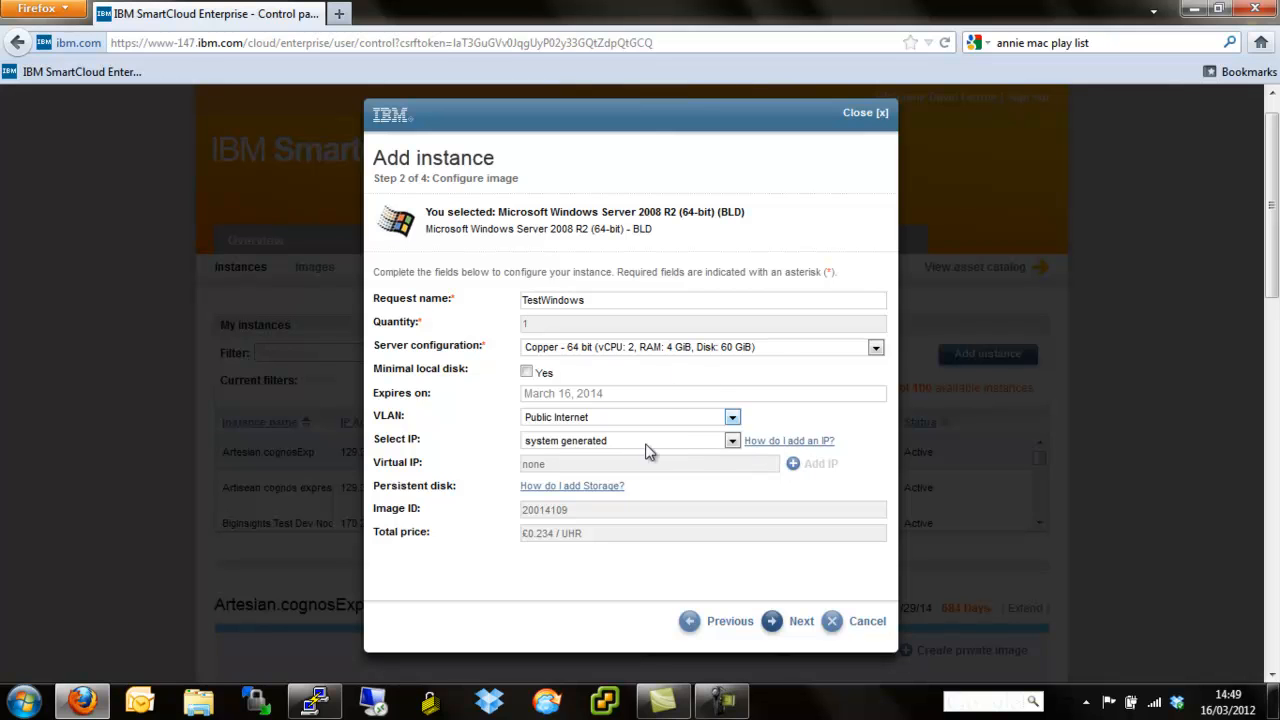
{"action": "mouse_move", "coordinate": [584, 472]}
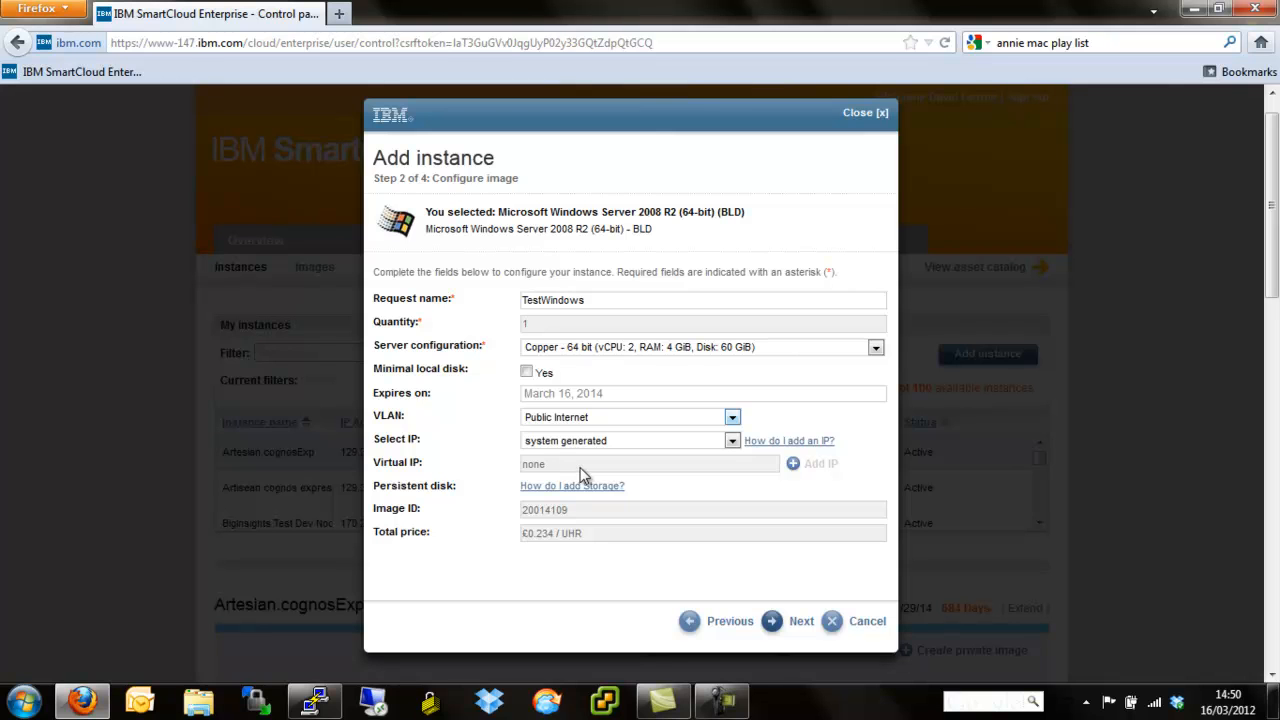
{"action": "mouse_move", "coordinate": [636, 366]}
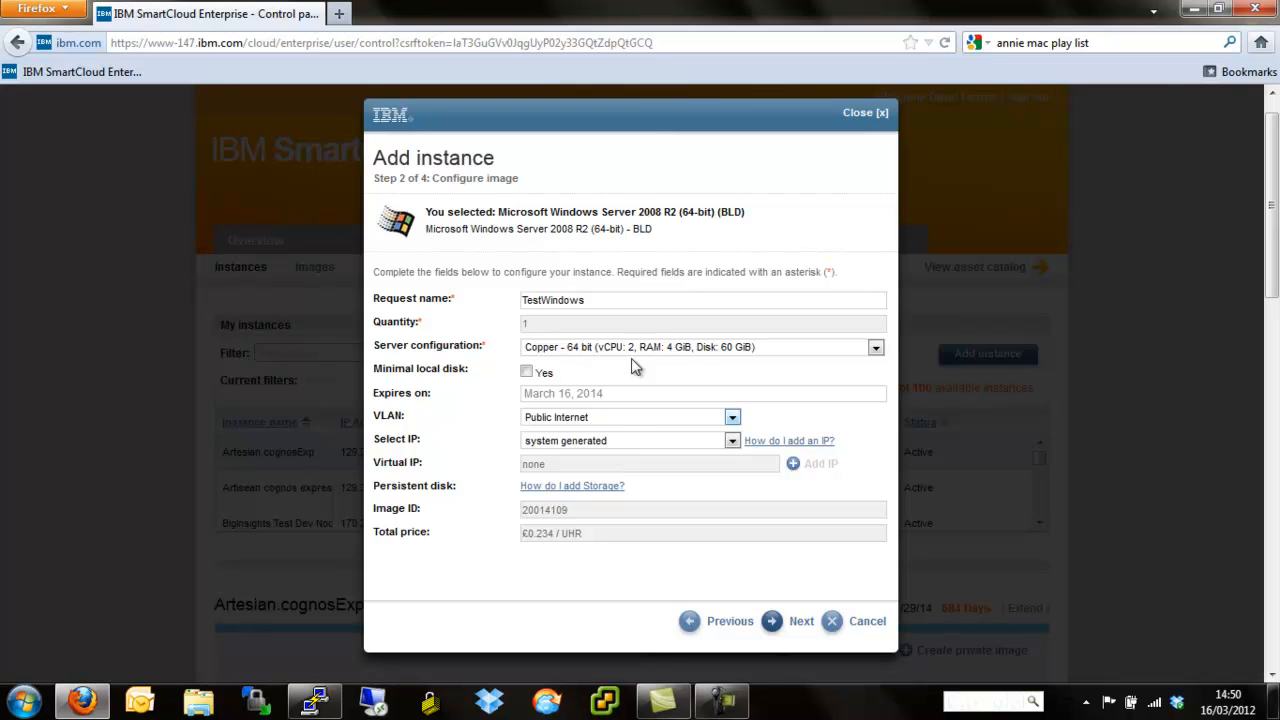
{"action": "mouse_move", "coordinate": [764, 356]}
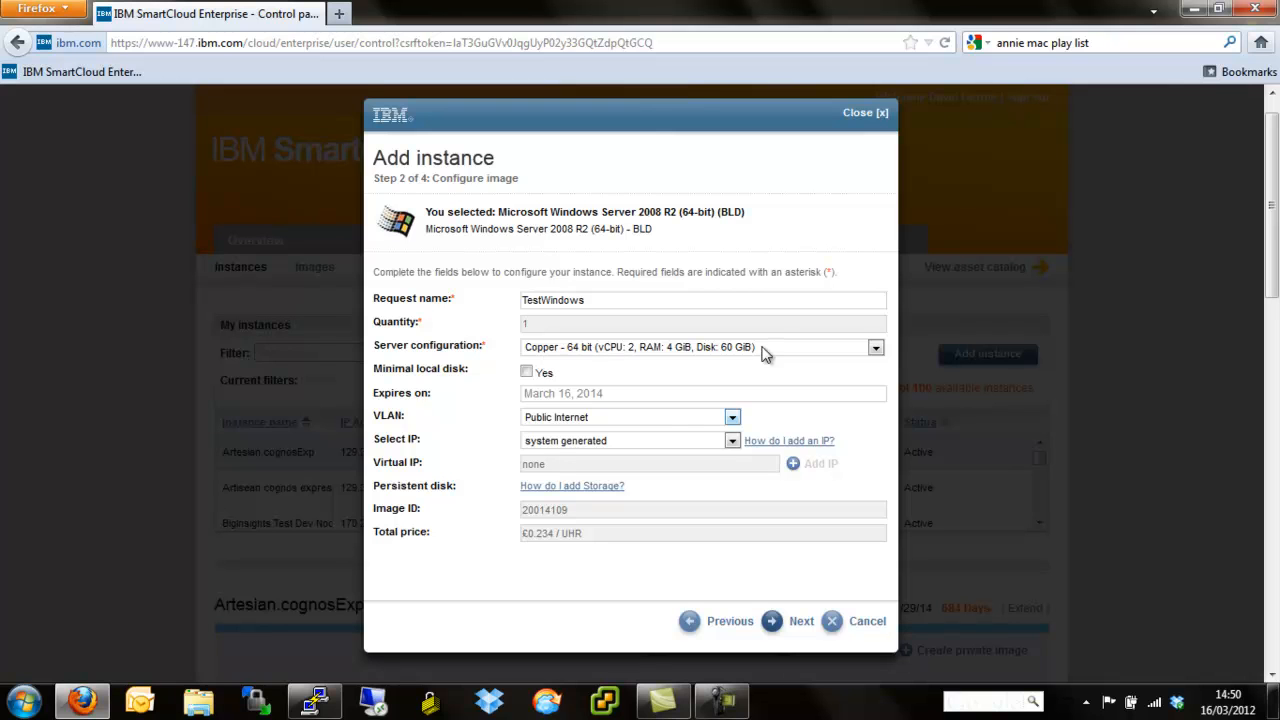
{"action": "mouse_move", "coordinate": [756, 360]}
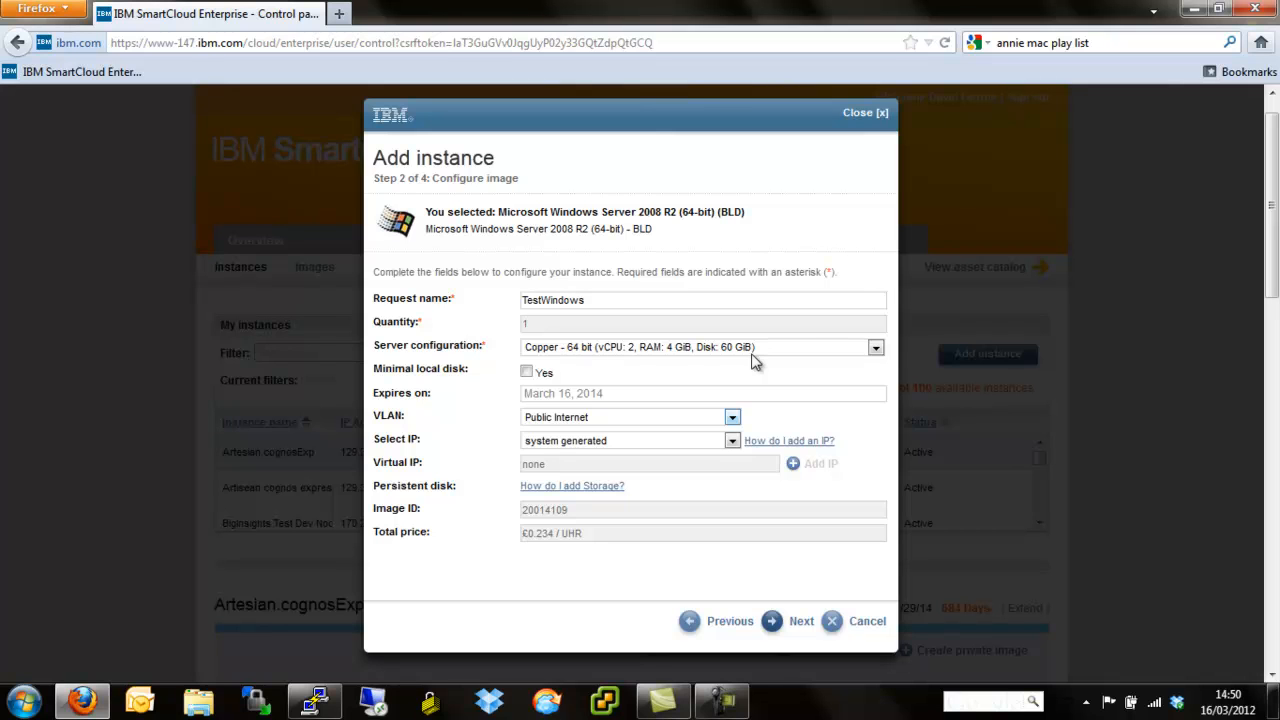
{"action": "mouse_move", "coordinate": [756, 378]}
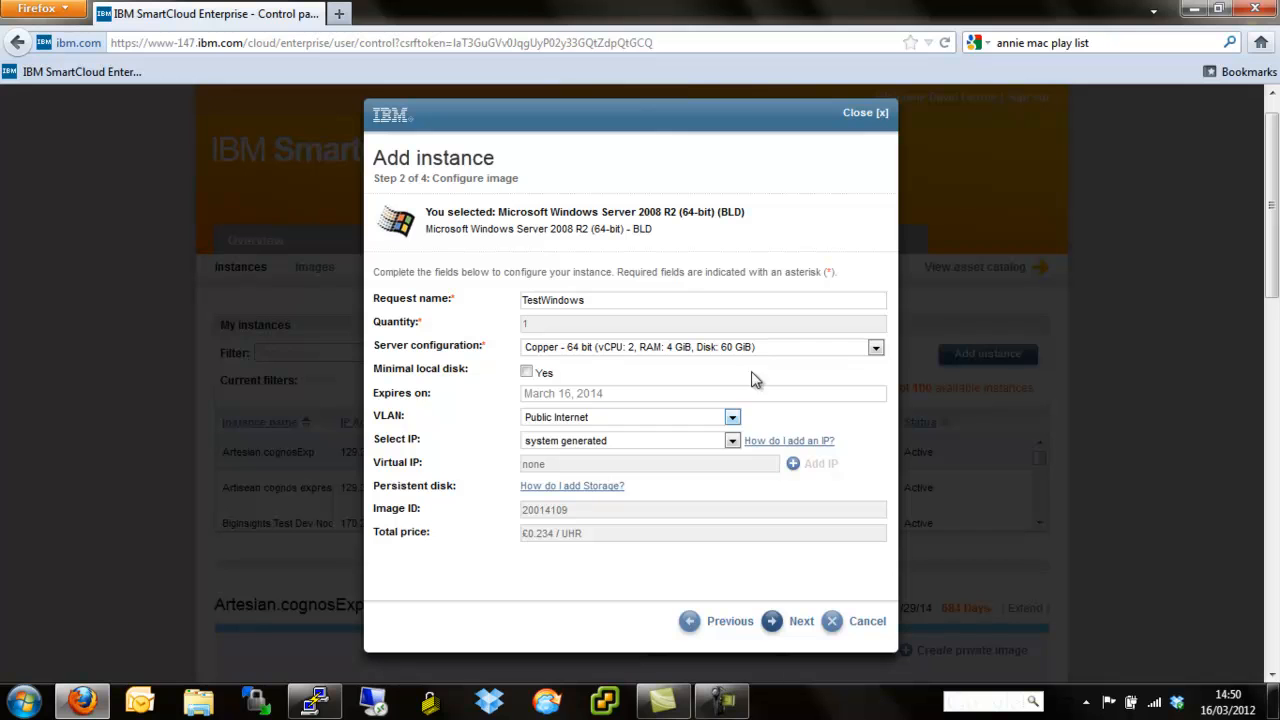
{"action": "mouse_move", "coordinate": [800, 620]}
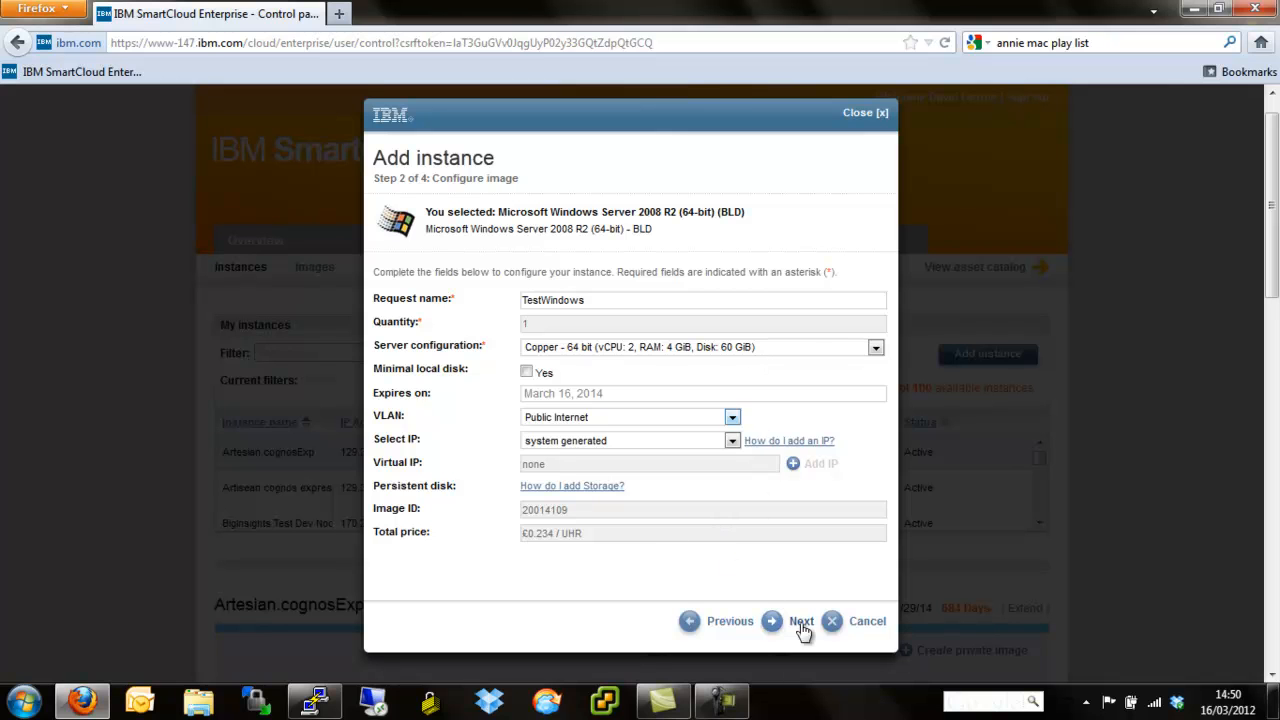
Enter Windows account admin with its password typed and re-entered on step 2b
{"action": "left_click", "coordinate": [800, 620]}
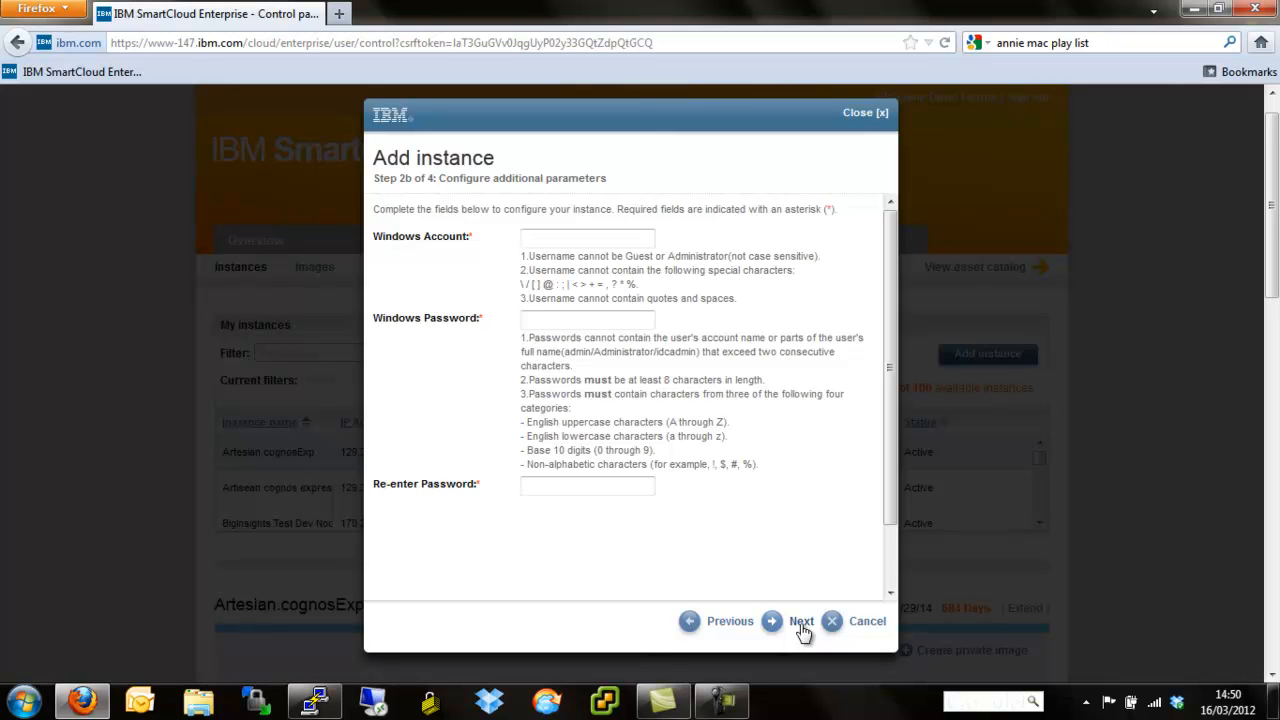
{"action": "left_click", "coordinate": [588, 238]}
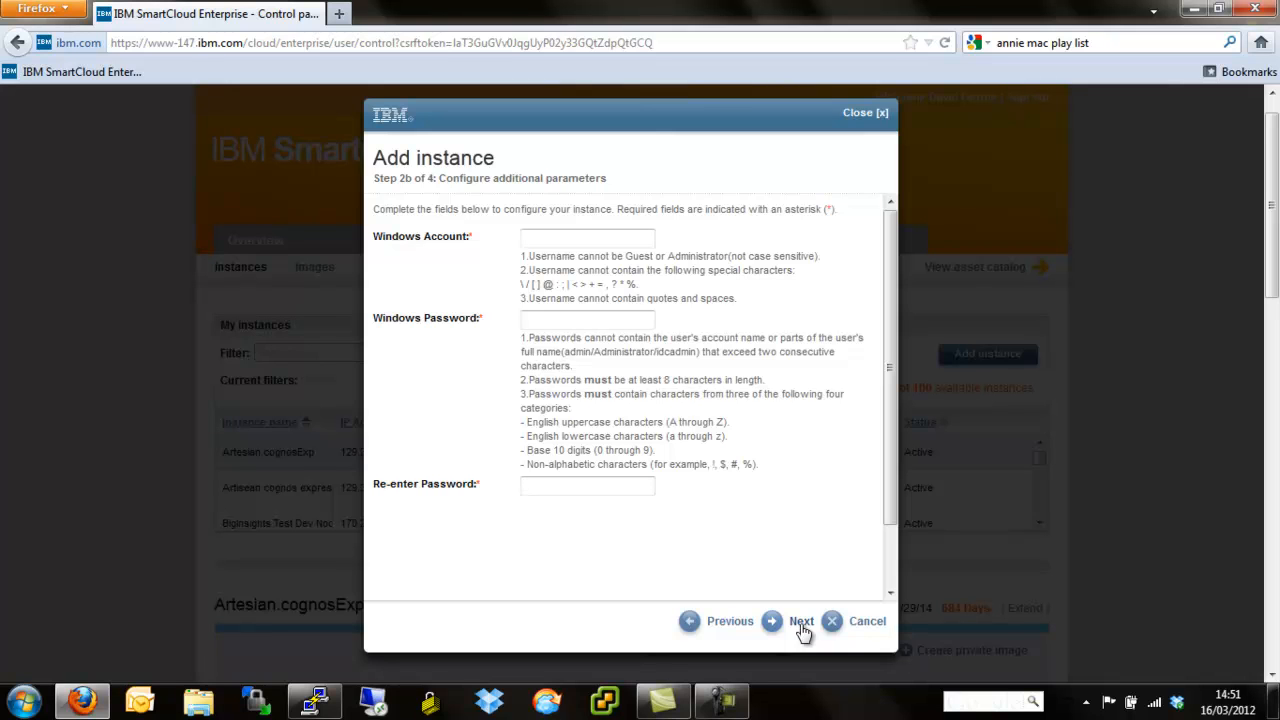
{"action": "left_click", "coordinate": [588, 238]}
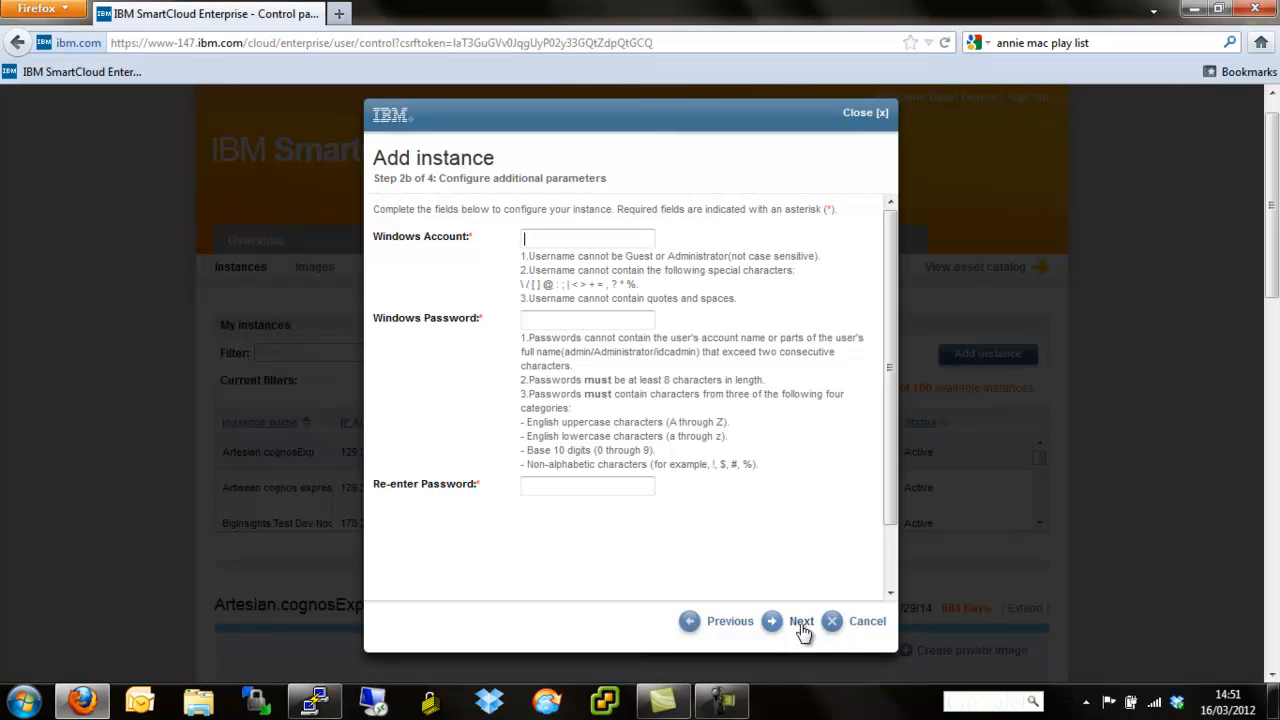
{"action": "mouse_move", "coordinate": [684, 238]}
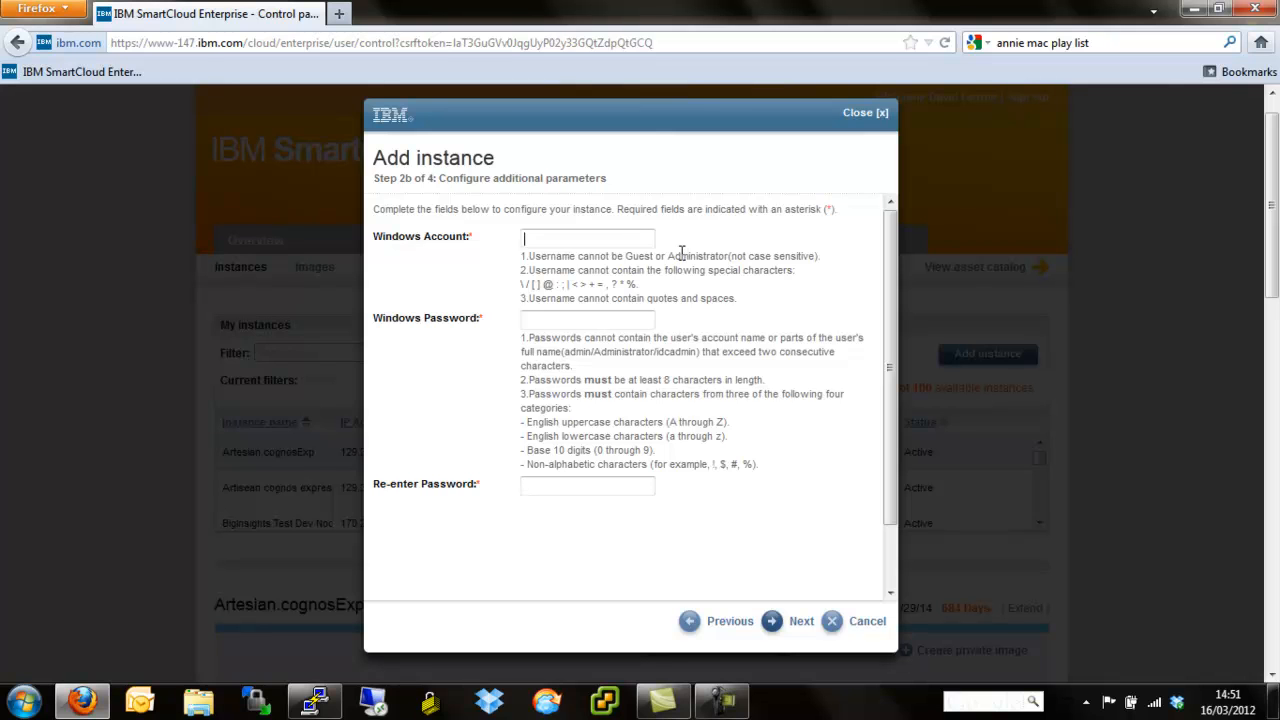
{"action": "type", "text": "a"}
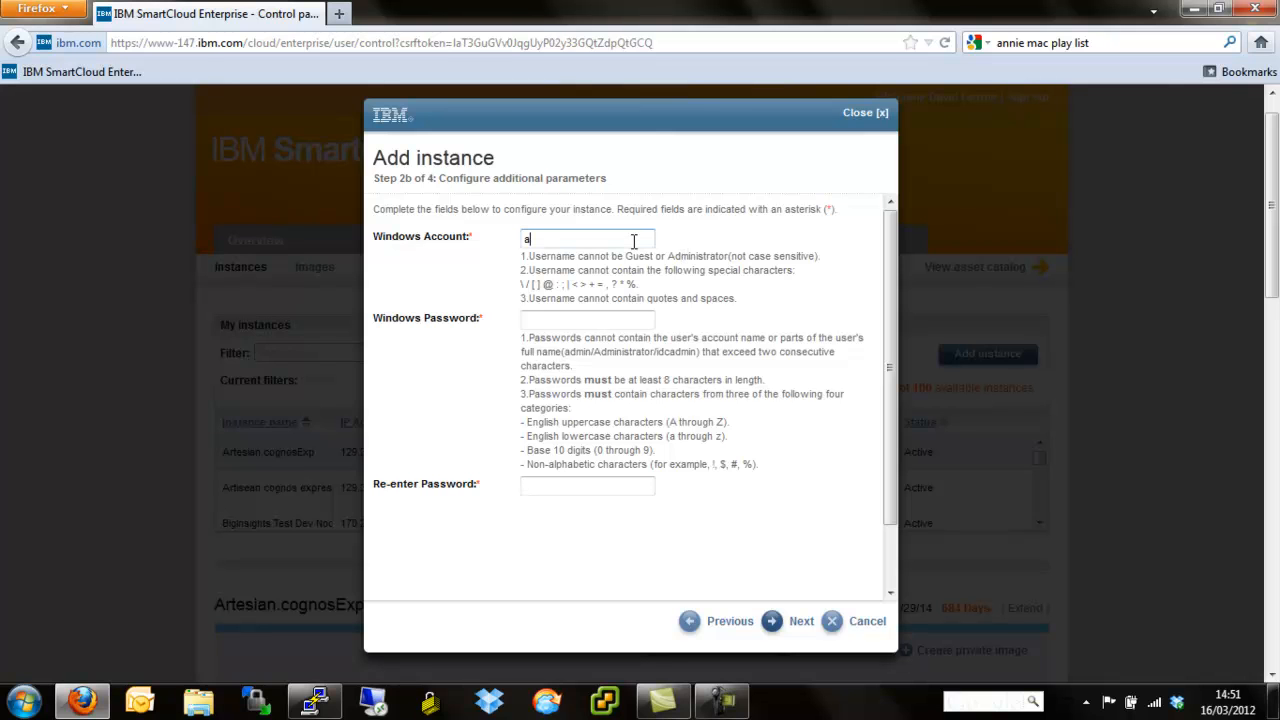
{"action": "type", "text": "dmin"}
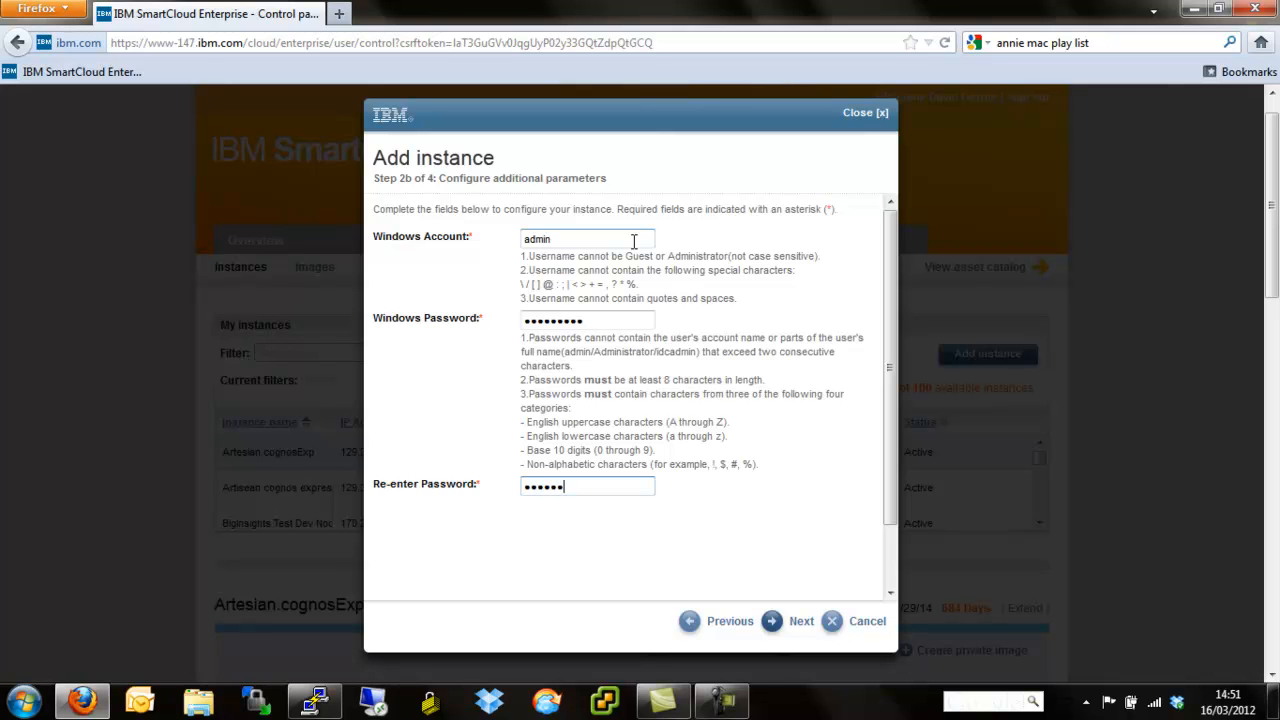
{"action": "type", "text": "••"}
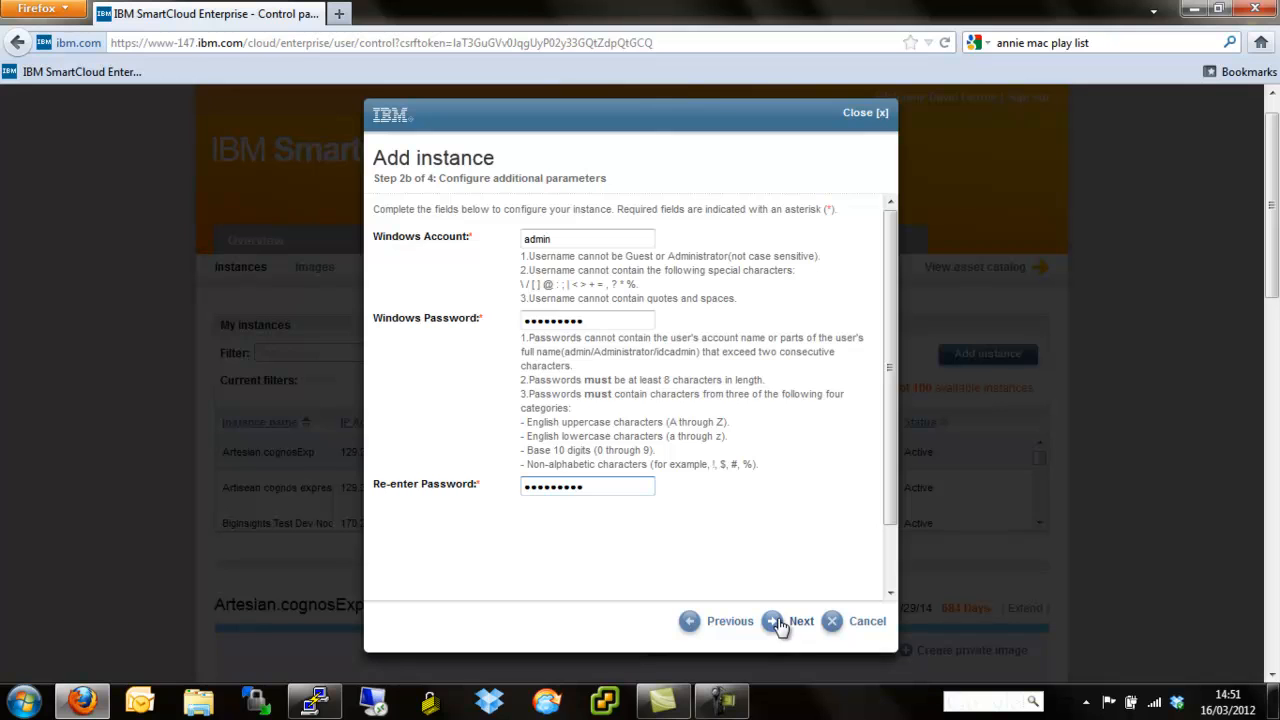
Verify the configuration, agree to the service terms, and submit the TestWindows request
{"action": "left_click", "coordinate": [800, 620]}
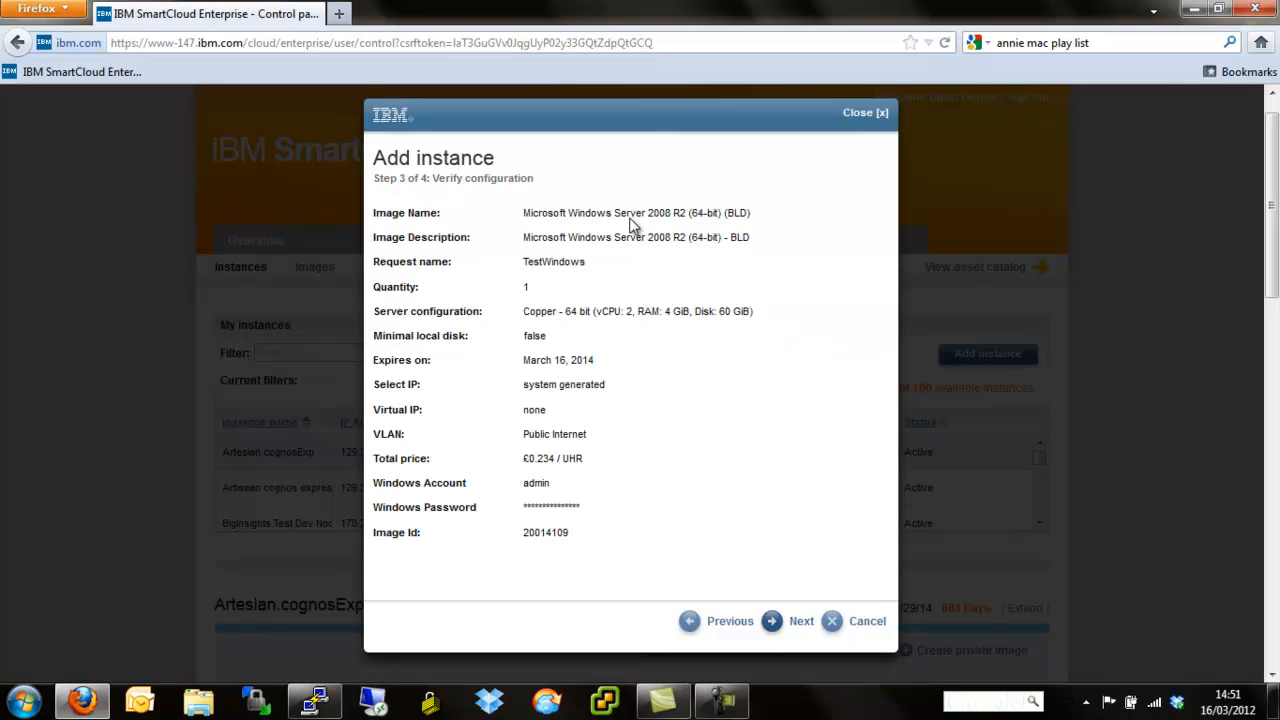
{"action": "mouse_move", "coordinate": [622, 244]}
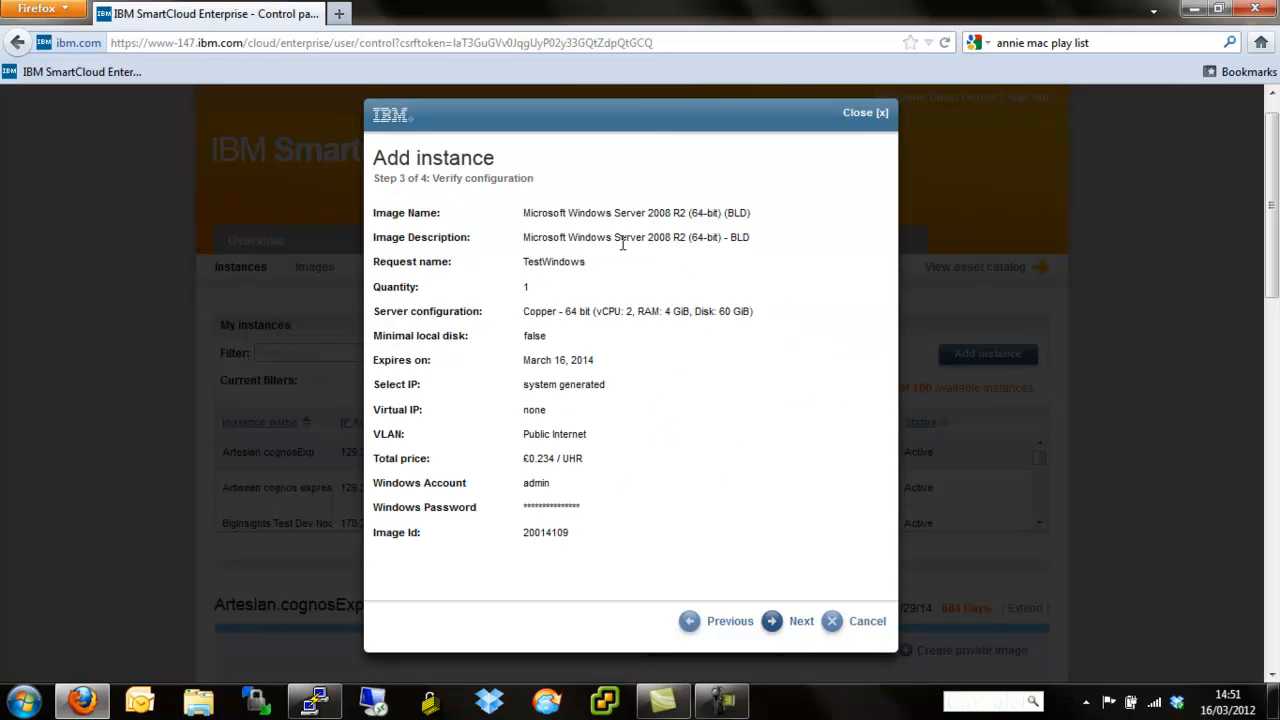
{"action": "mouse_move", "coordinate": [820, 656]}
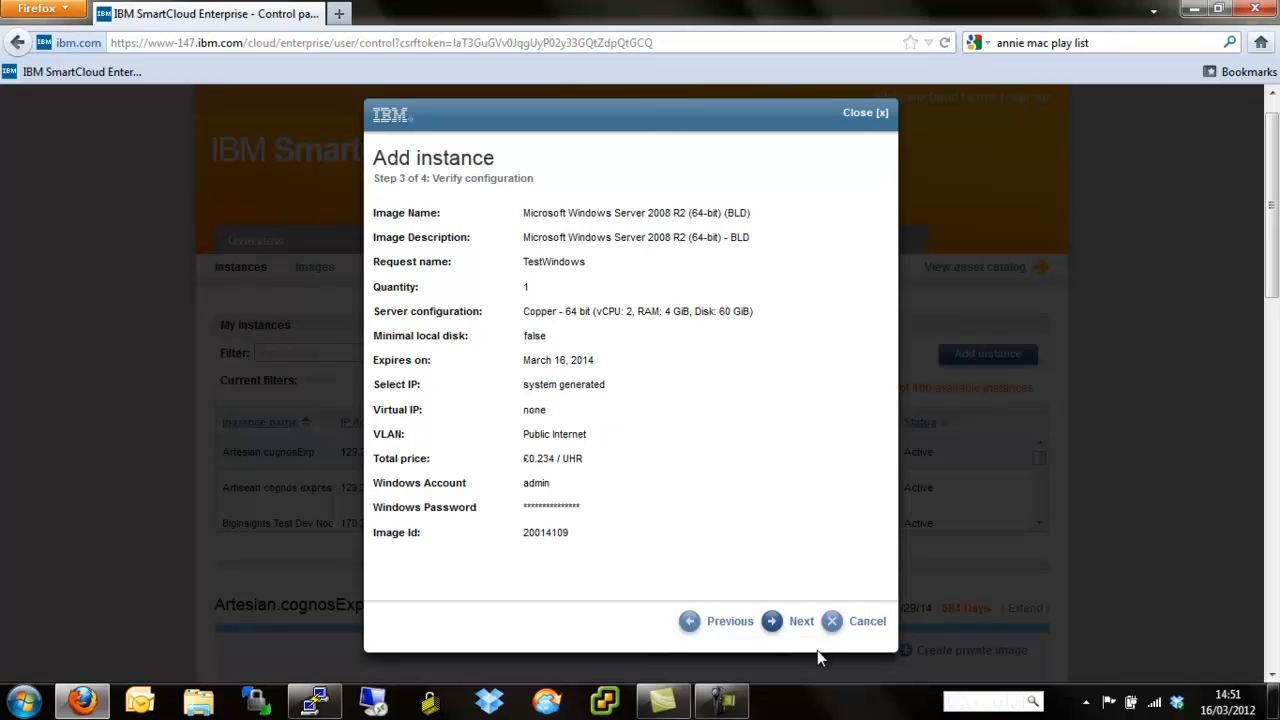
{"action": "left_click", "coordinate": [800, 620]}
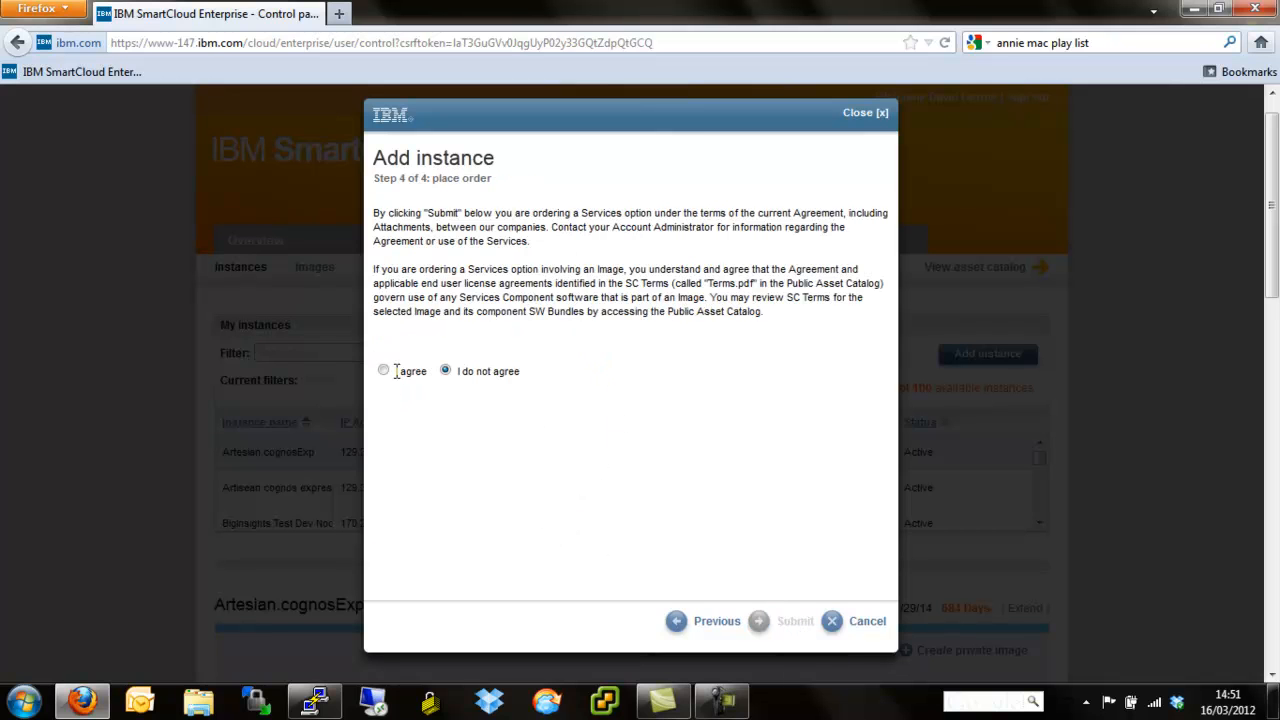
{"action": "left_click", "coordinate": [384, 370]}
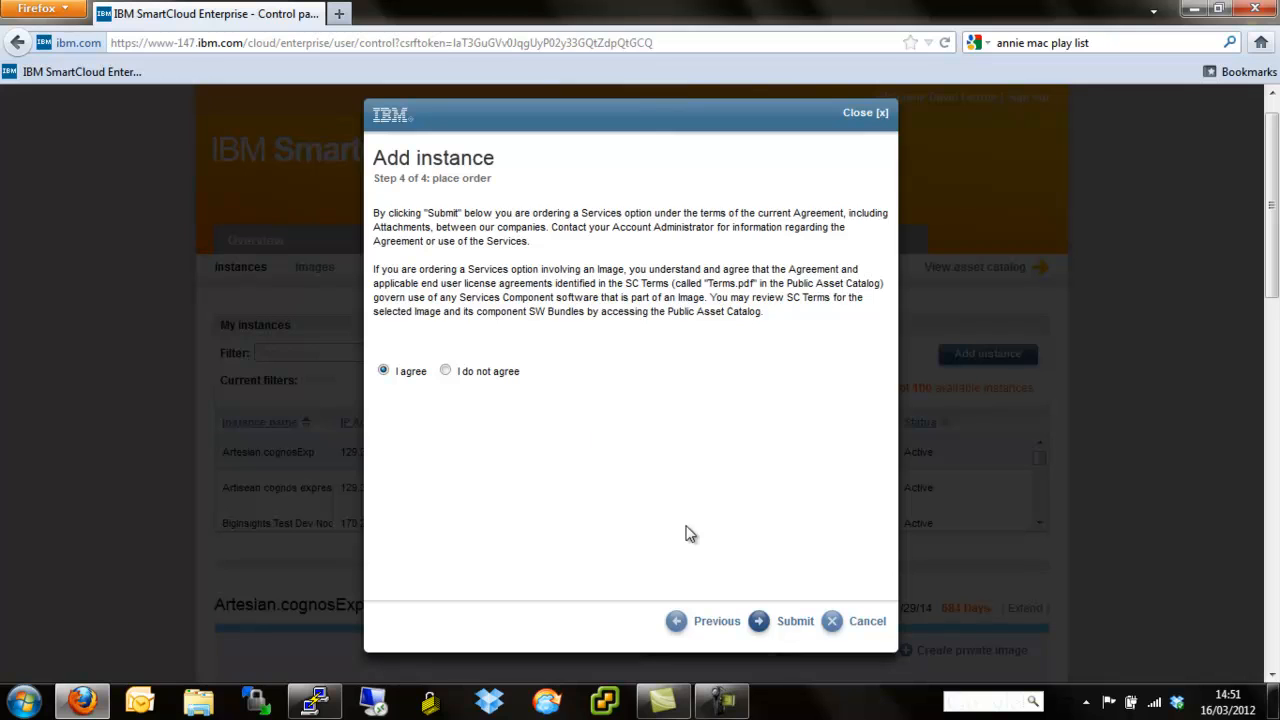
{"action": "left_click", "coordinate": [794, 620]}
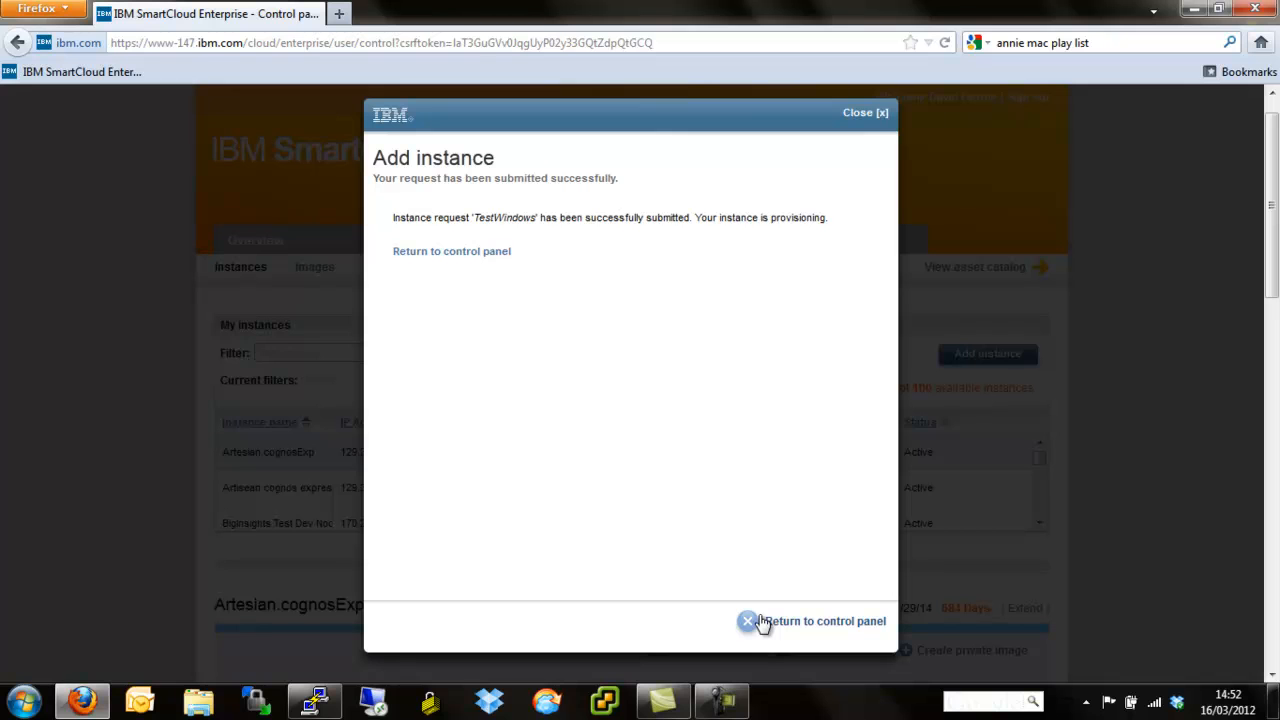
Return to the control panel and copy TestWindows's IP 170.225.96.13 for Remote Desktop
{"action": "left_click", "coordinate": [820, 620]}
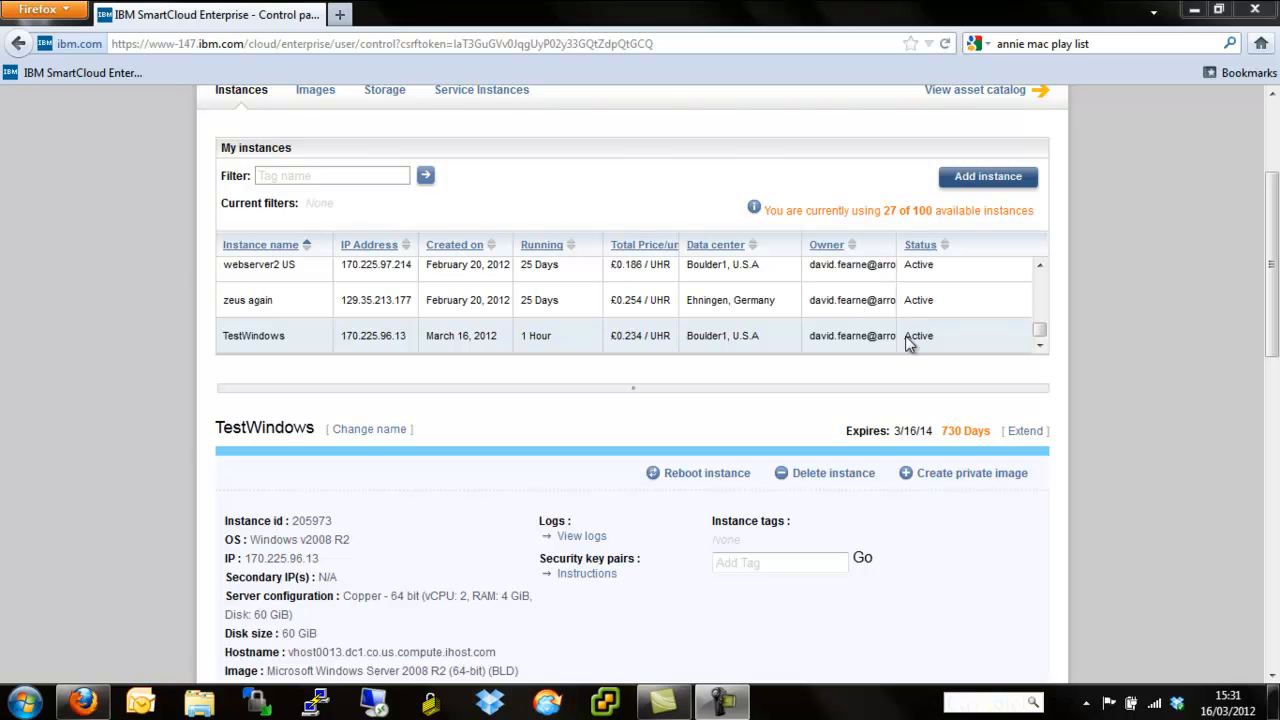
{"action": "mouse_move", "coordinate": [336, 570]}
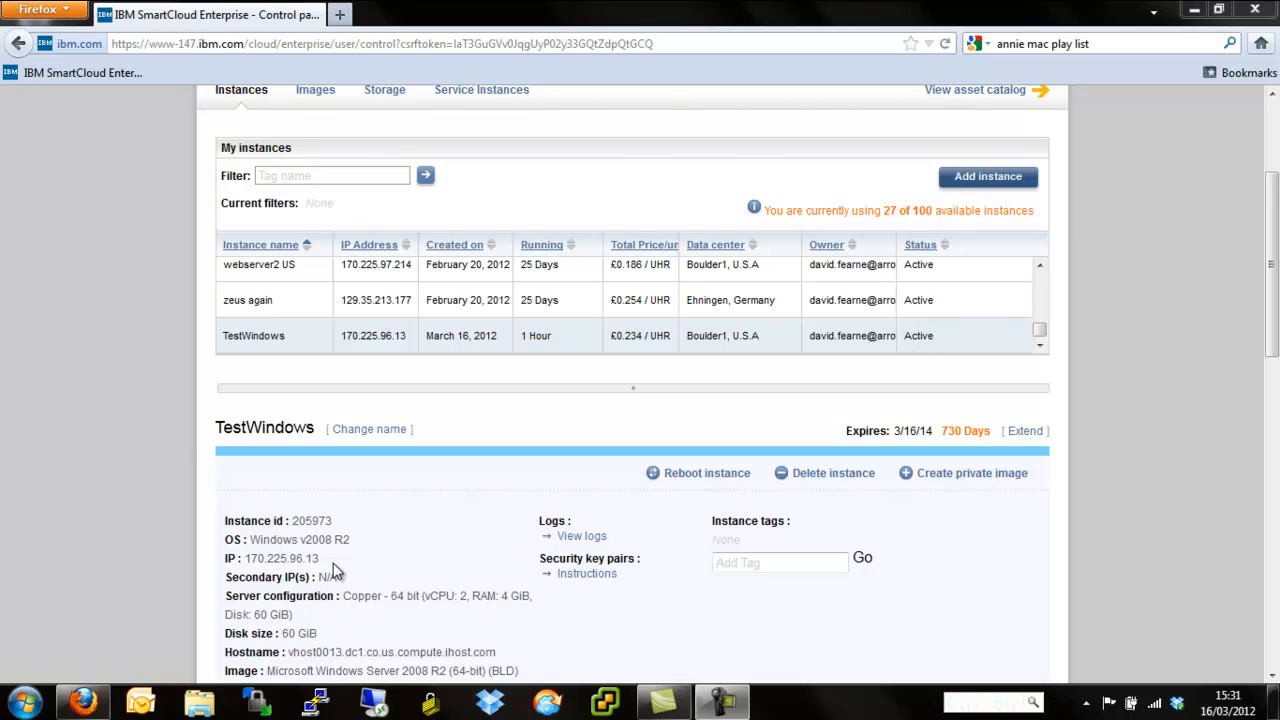
{"action": "double_click", "coordinate": [280, 556]}
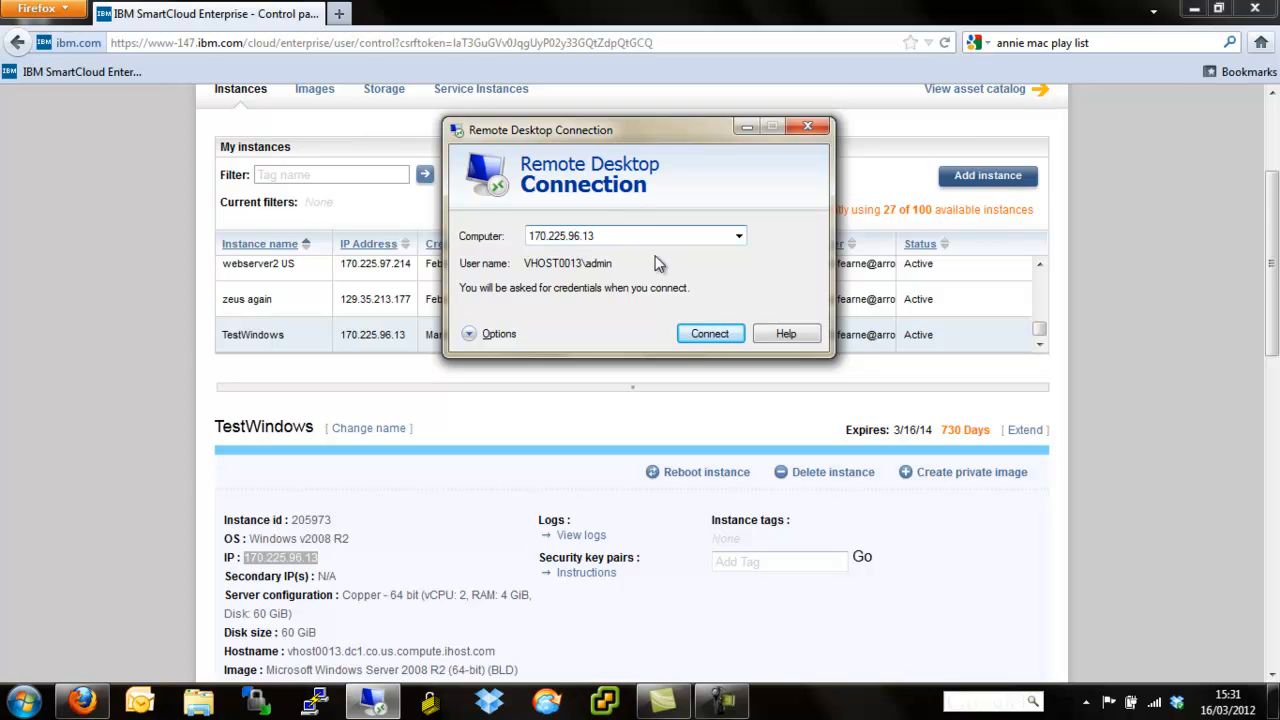
Connect Remote Desktop to 170.225.96.13
{"action": "left_click", "coordinate": [710, 332]}
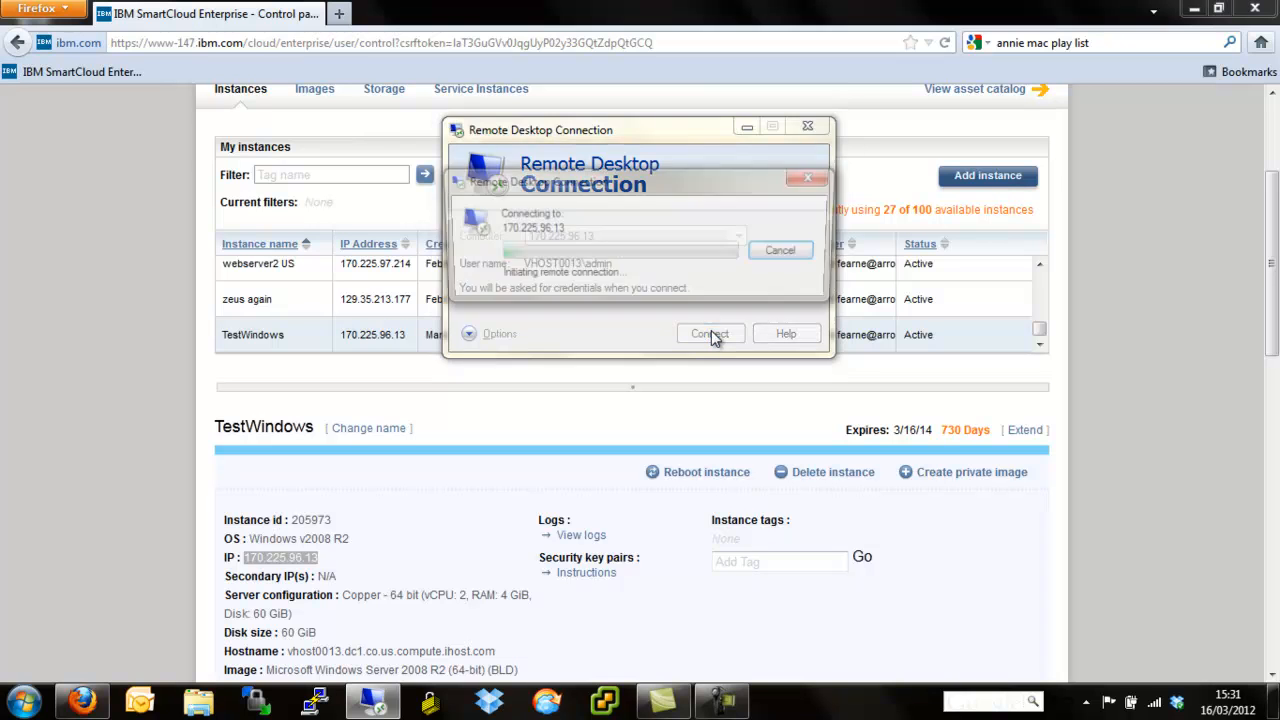
{"action": "left_click", "coordinate": [710, 332]}
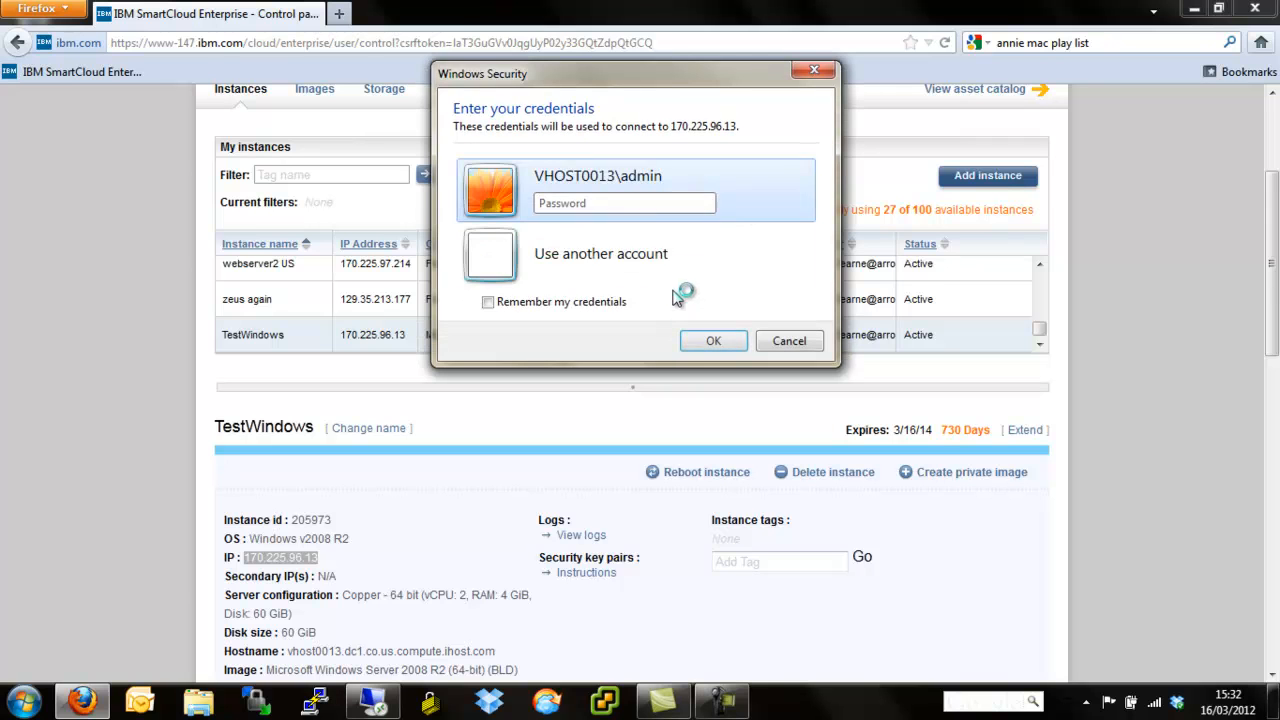
{"action": "left_click", "coordinate": [624, 204]}
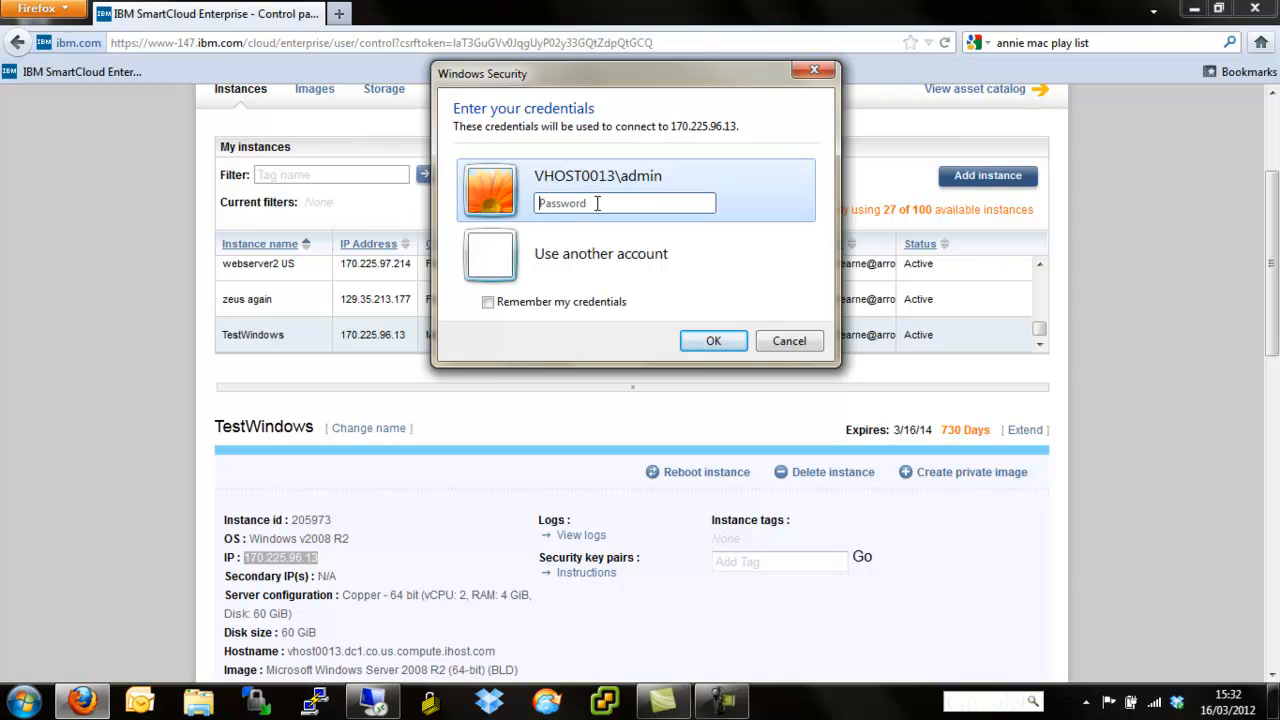
Sign in as another account, \admin with its password, and submit the credentials
{"action": "left_click", "coordinate": [600, 252]}
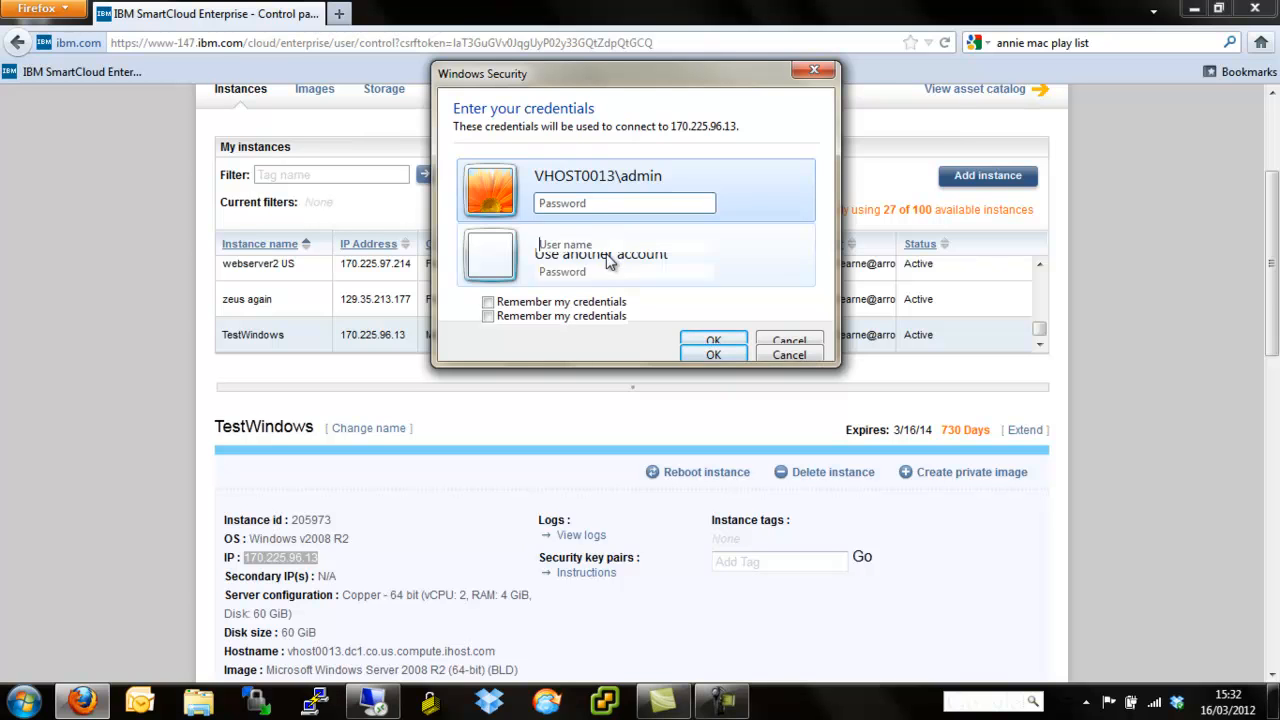
{"action": "left_click", "coordinate": [600, 254]}
{"action": "type", "text": "\\"}
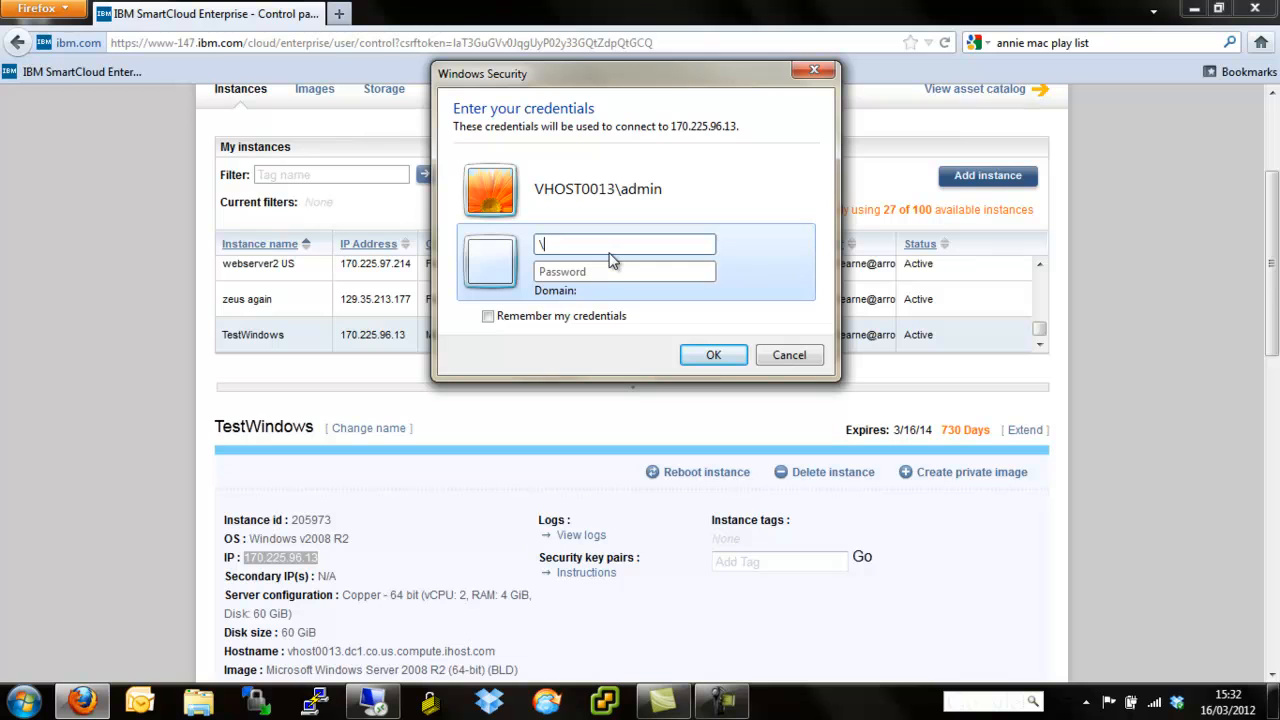
{"action": "type", "text": "admin"}
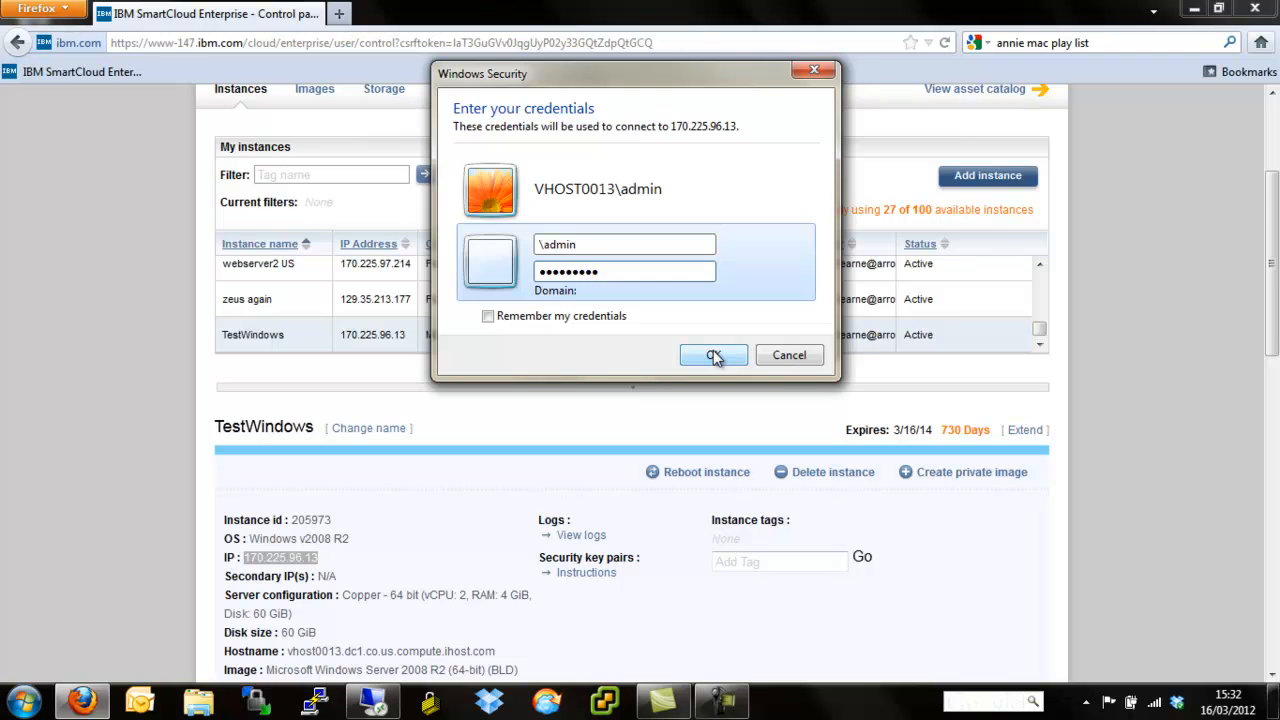
{"action": "left_click", "coordinate": [712, 356]}
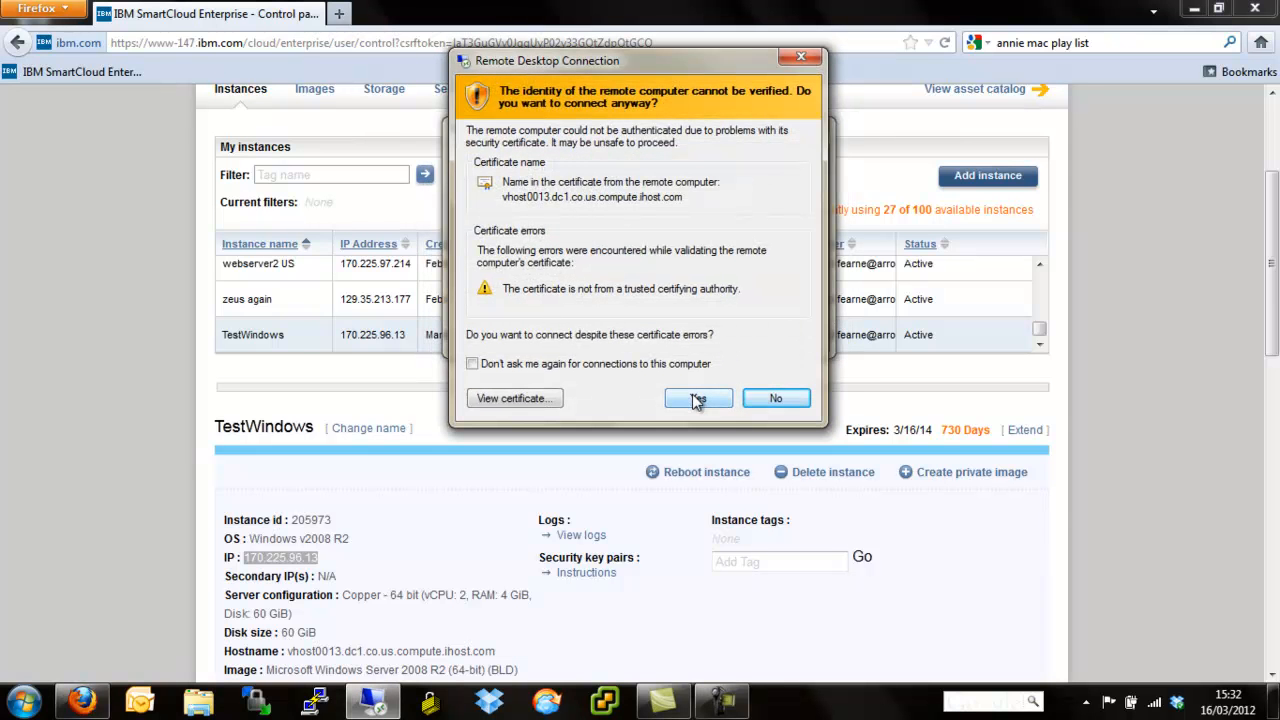
Accept the certificate warning to reach the TestWindows server desktop
{"action": "left_click", "coordinate": [696, 398]}
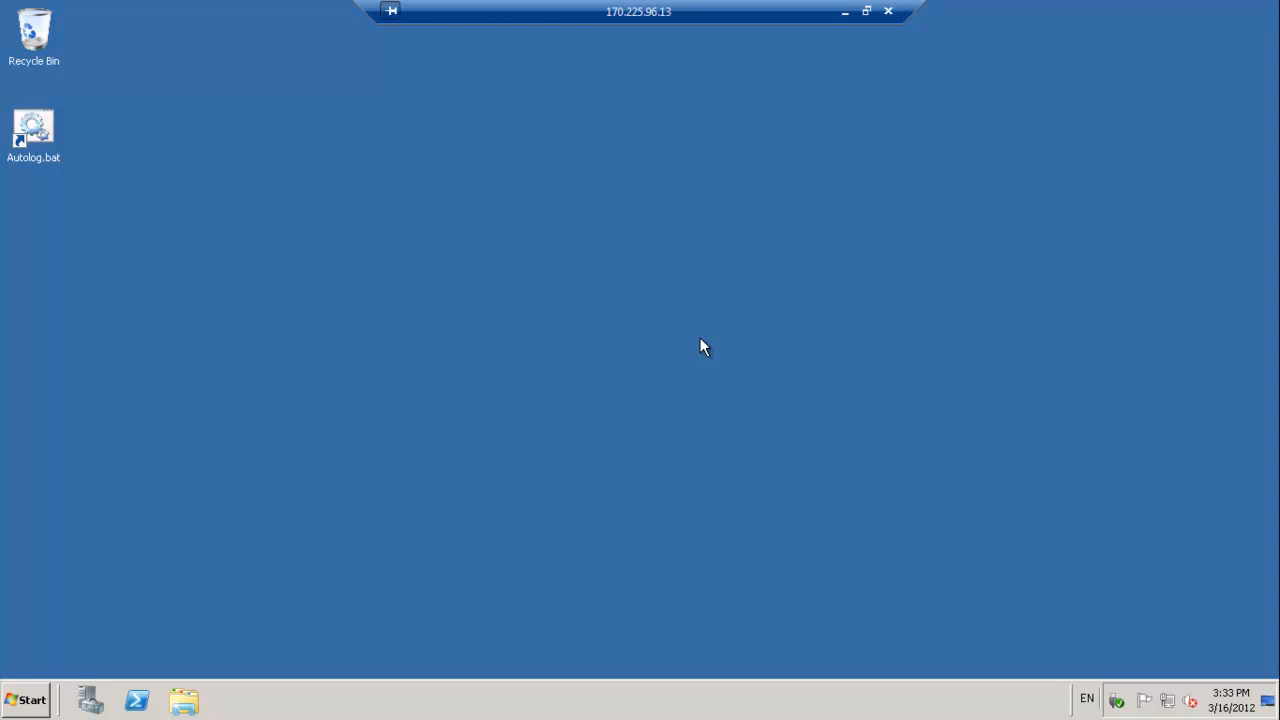
{"action": "mouse_move", "coordinate": [740, 232]}
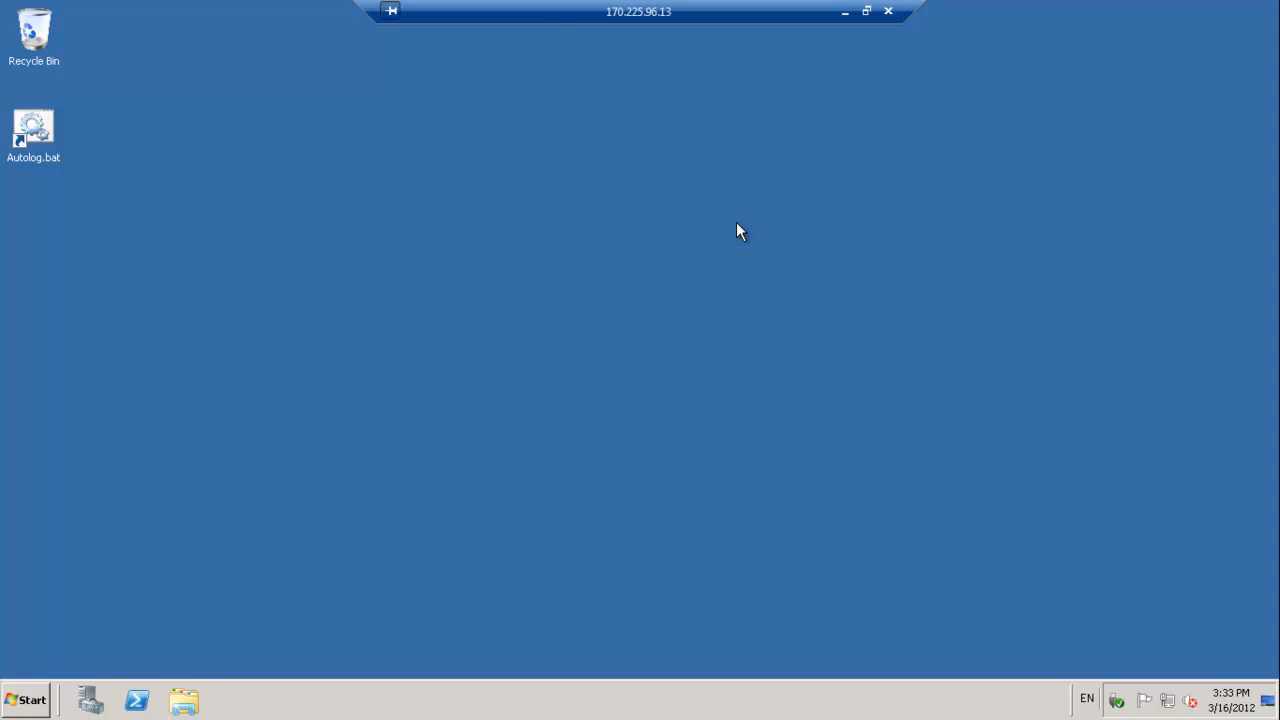